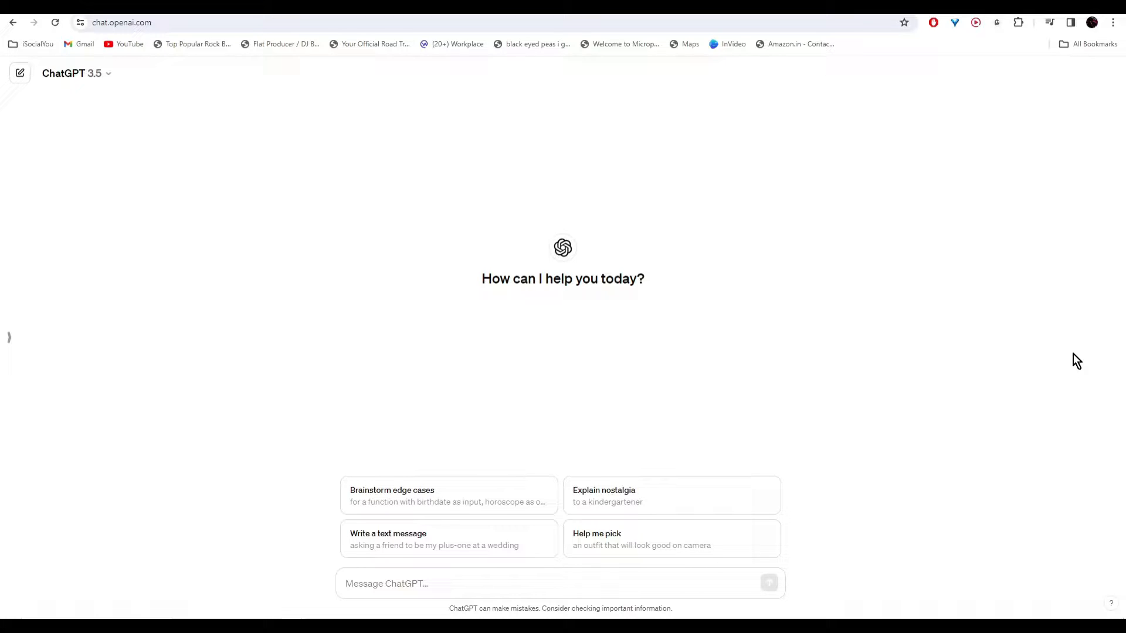
pyautogui.moveTo(213, 203)
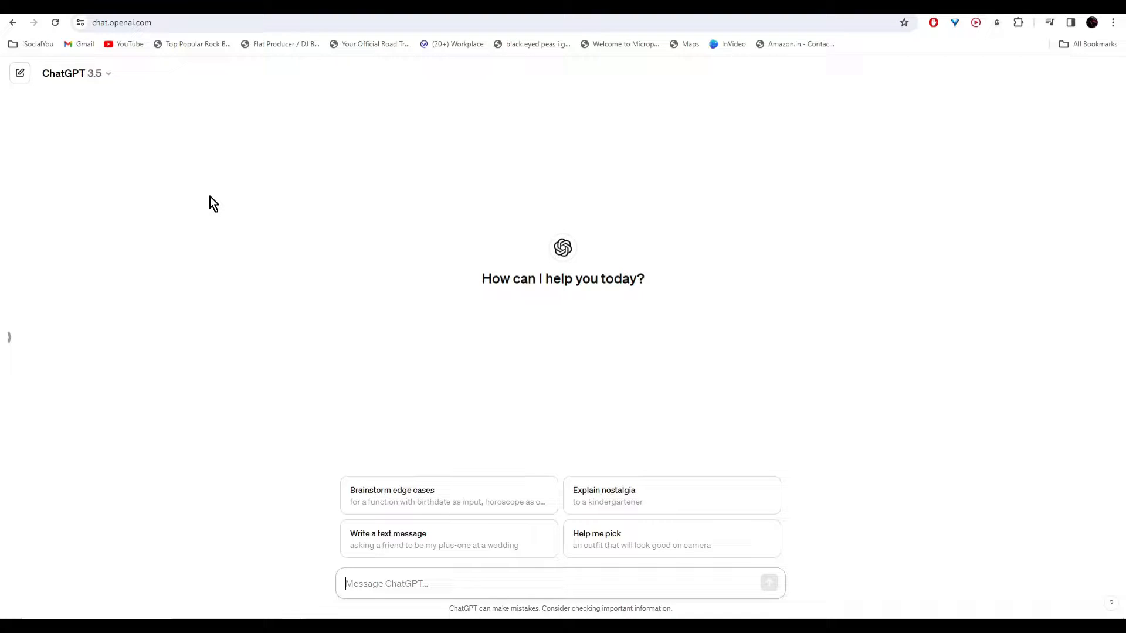
# Type a prompt requesting six-sentence Stoic self-motivation quotes for a 20-second animation video
pyautogui.write('I am going to create a 20 second animation video about self motivation and i want you to create quotes based on Stoic principle. use simple and modern words and make the quote around 6 sentences.')
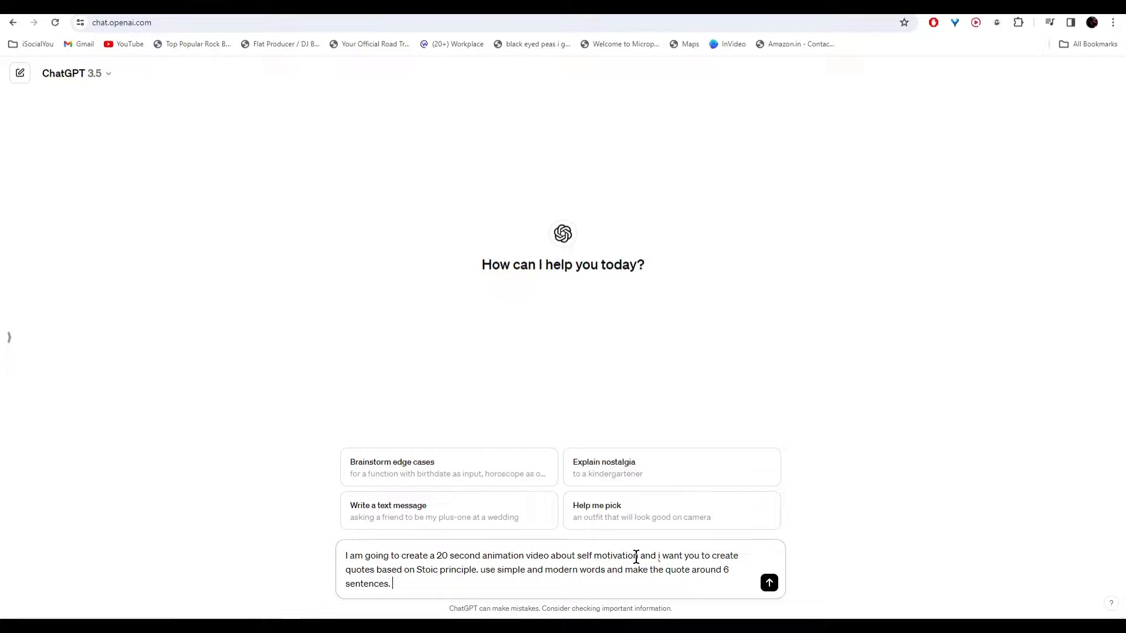
pyautogui.moveTo(476, 585)
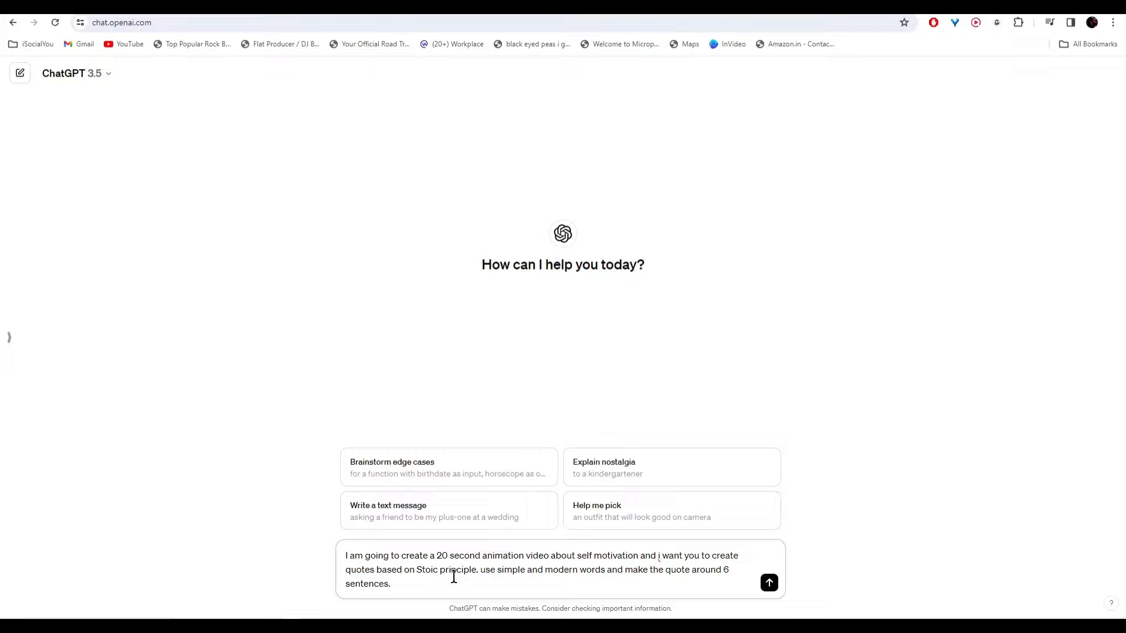
# Send the Stoic quotes prompt to ChatGPT
pyautogui.click(769, 582)
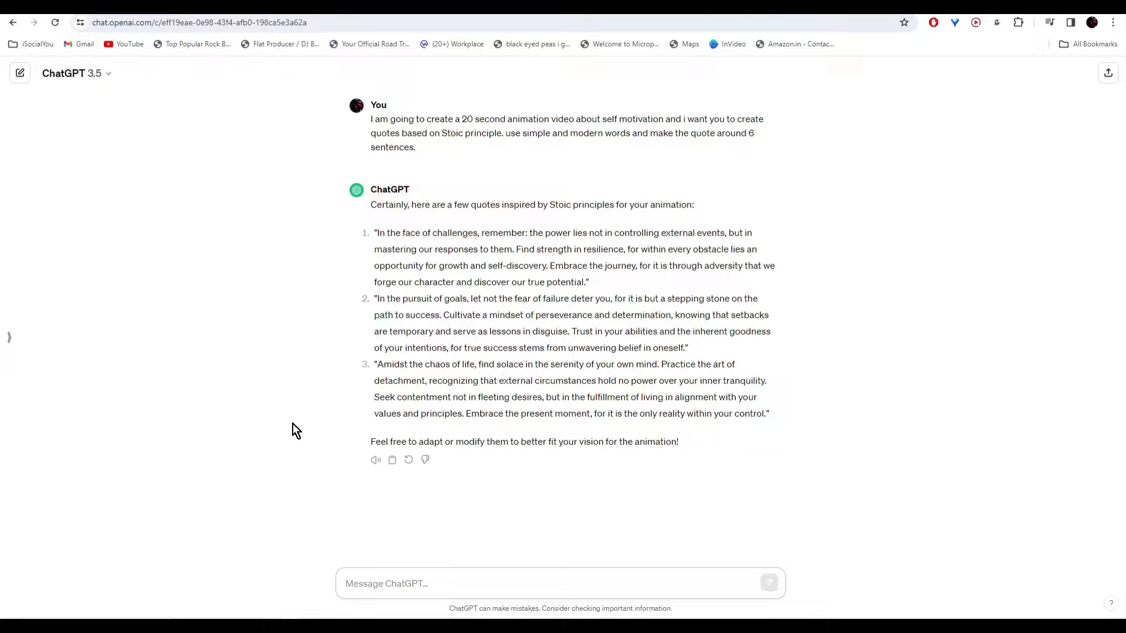
pyautogui.moveTo(332, 339)
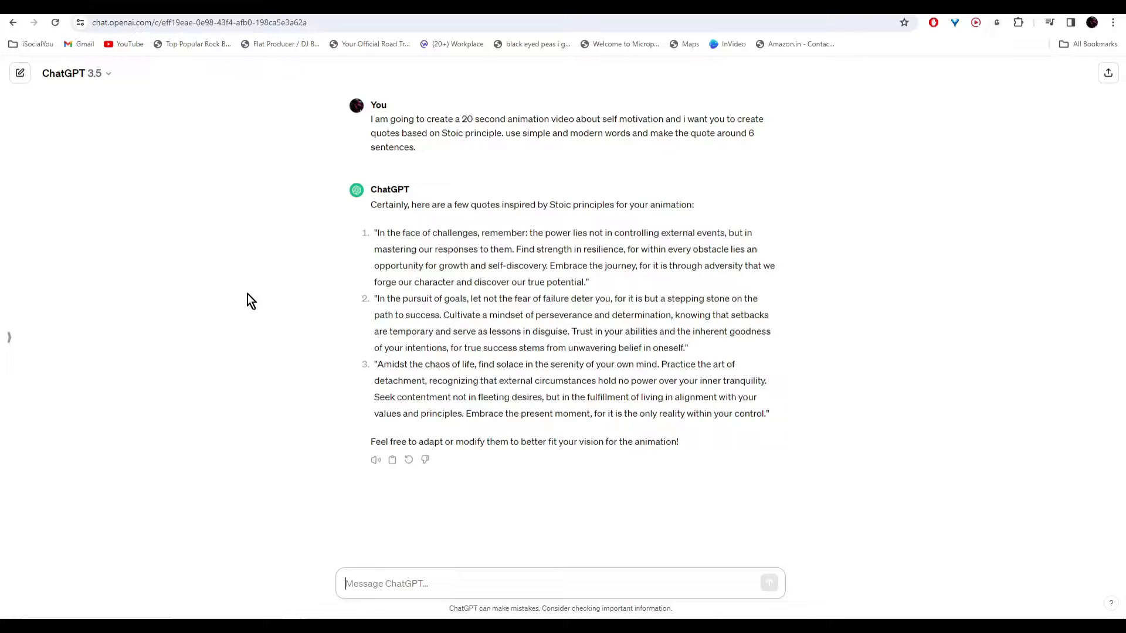
pyautogui.moveTo(307, 483)
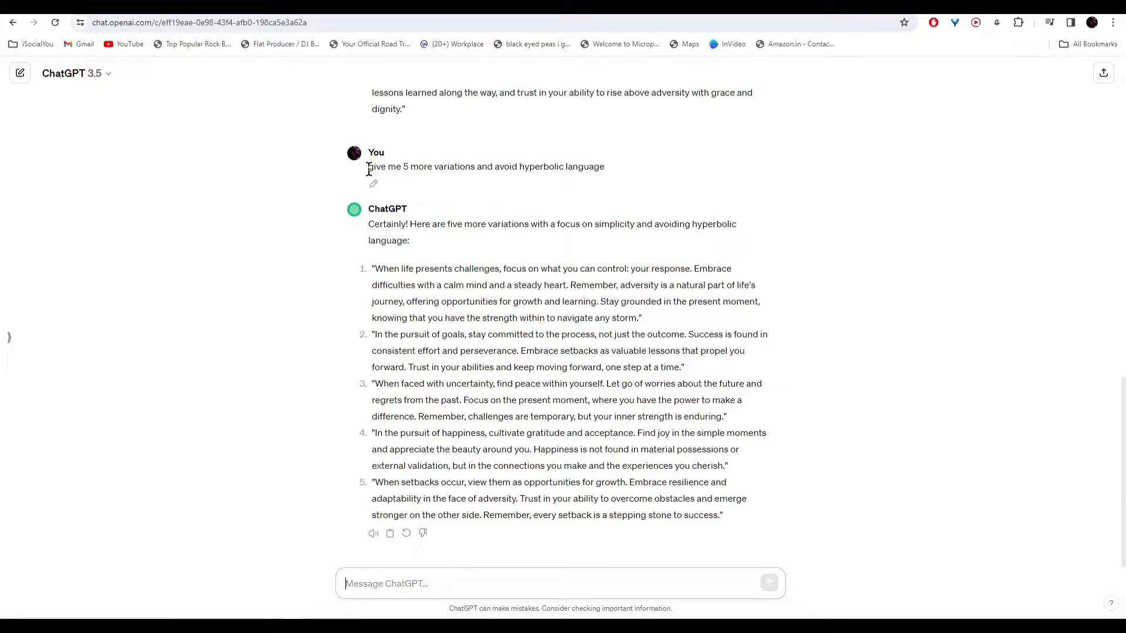
pyautogui.moveTo(446, 184)
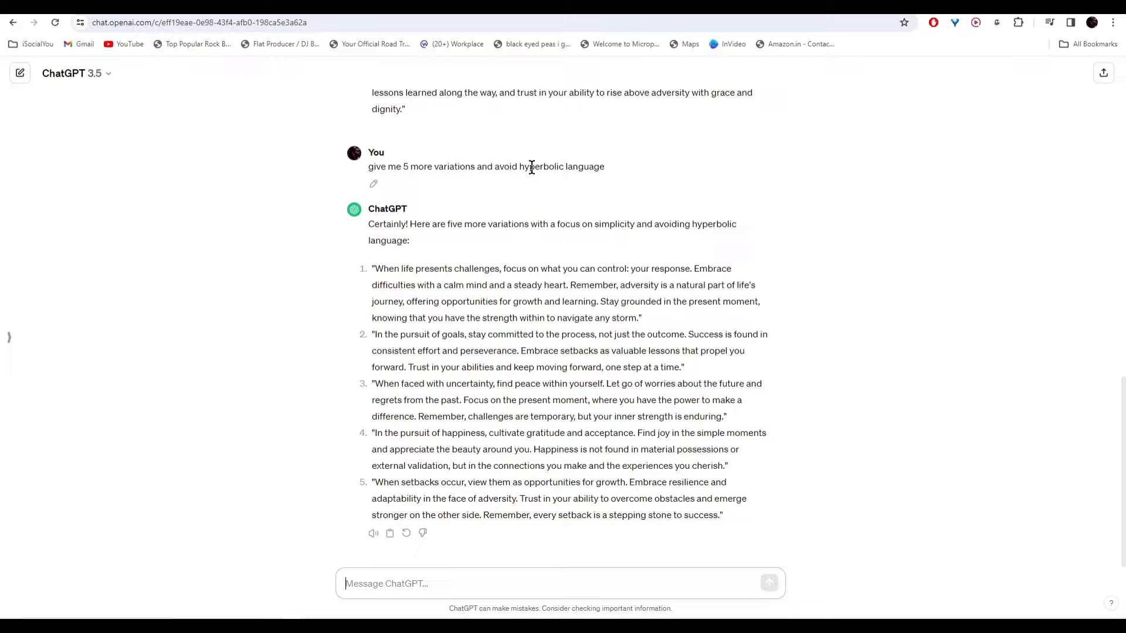
pyautogui.moveTo(561, 158)
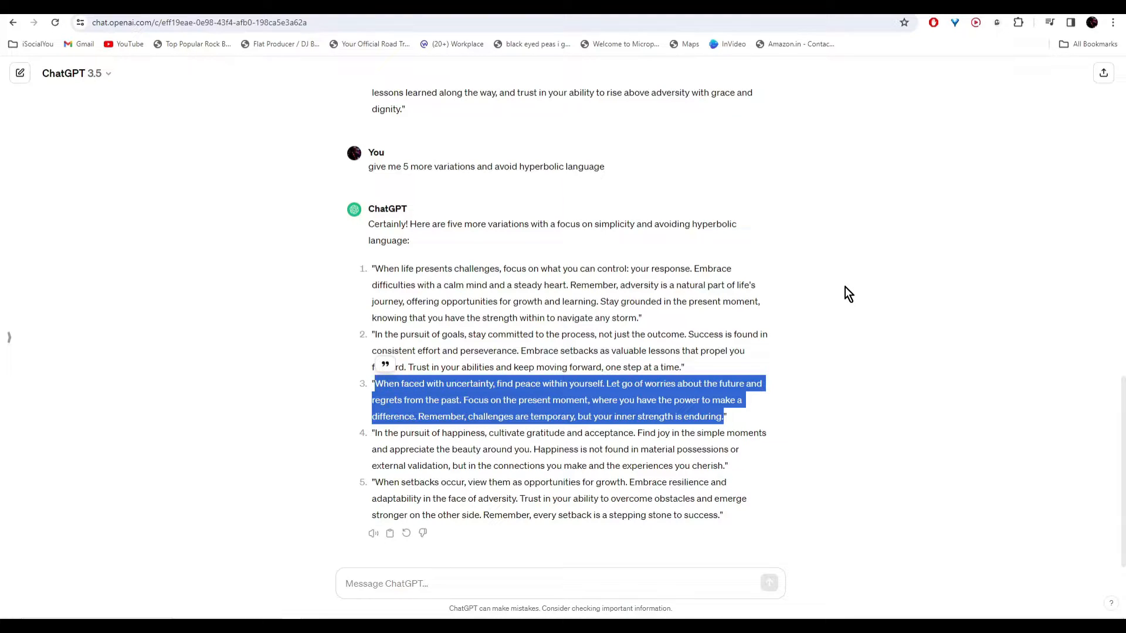
pyautogui.moveTo(844, 296)
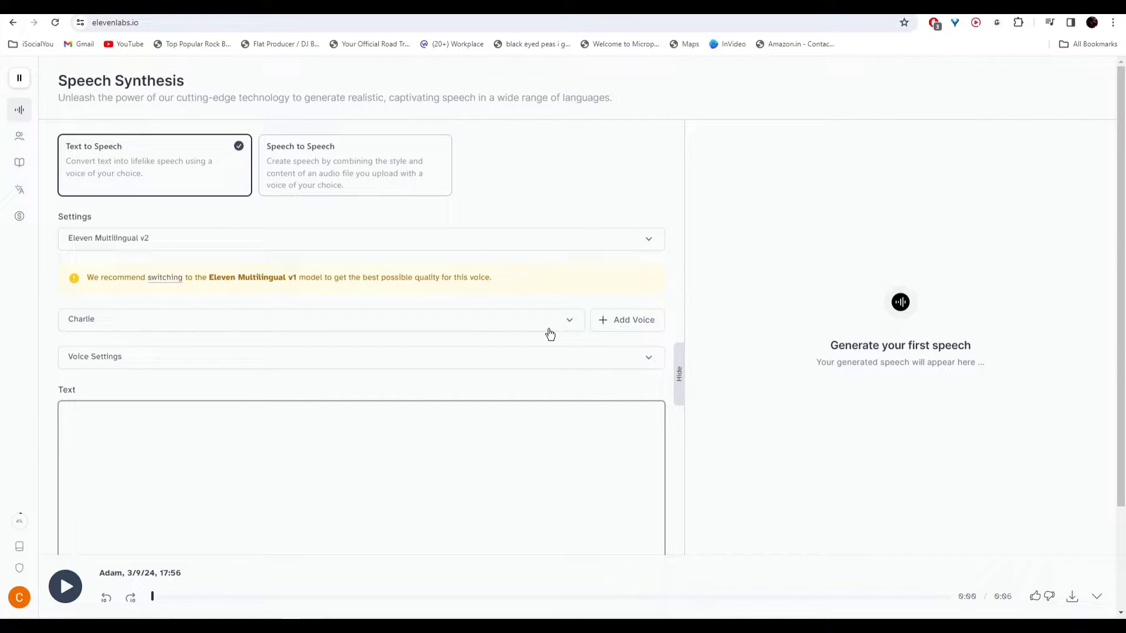
# Preview the Adam and Antoni voices, then choose Brian as the narration voice
pyautogui.click(320, 319)
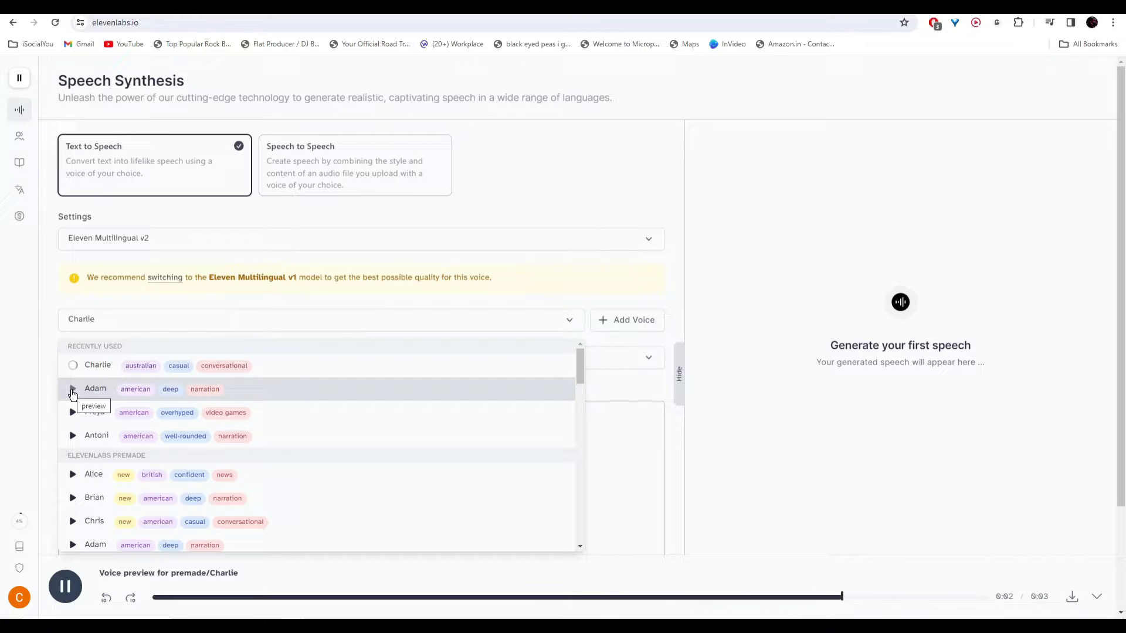
pyautogui.click(71, 389)
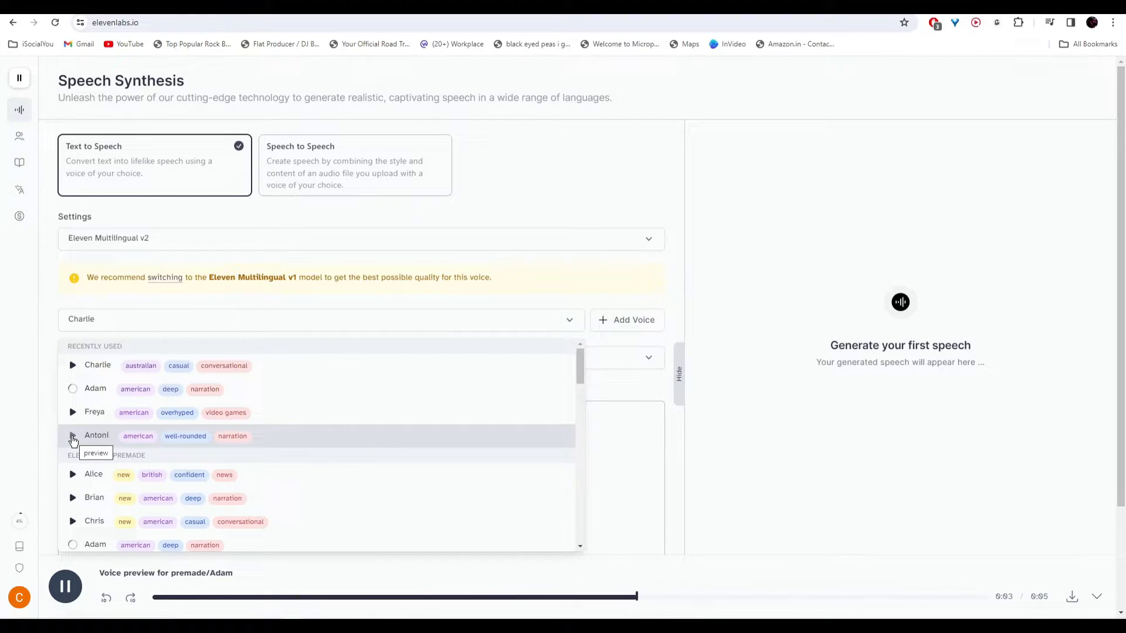
pyautogui.click(71, 436)
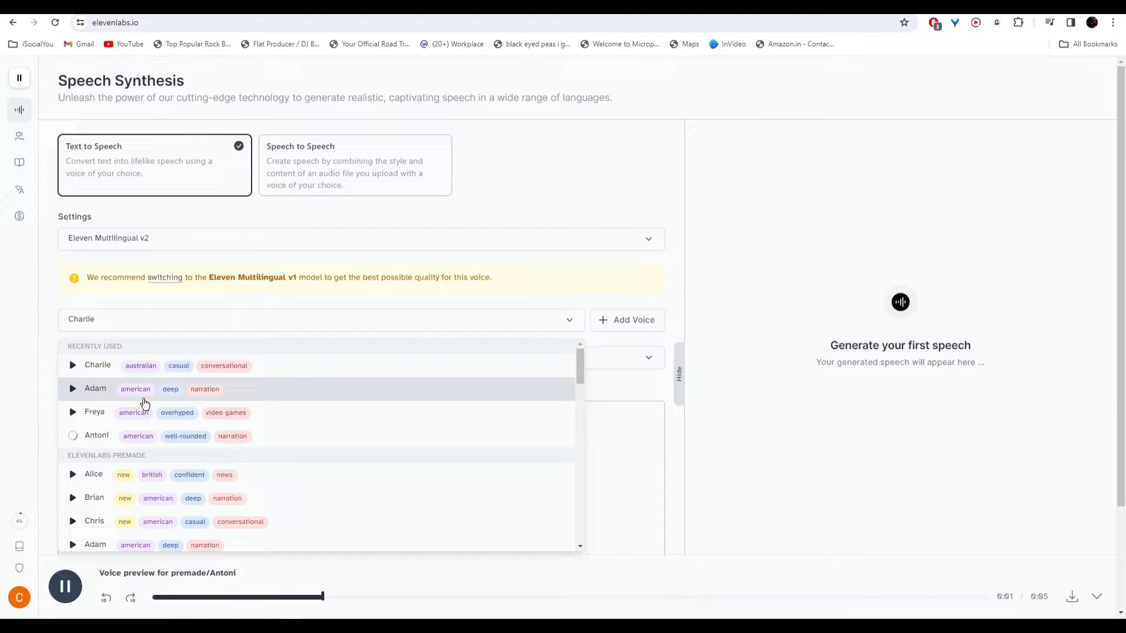
pyautogui.click(94, 498)
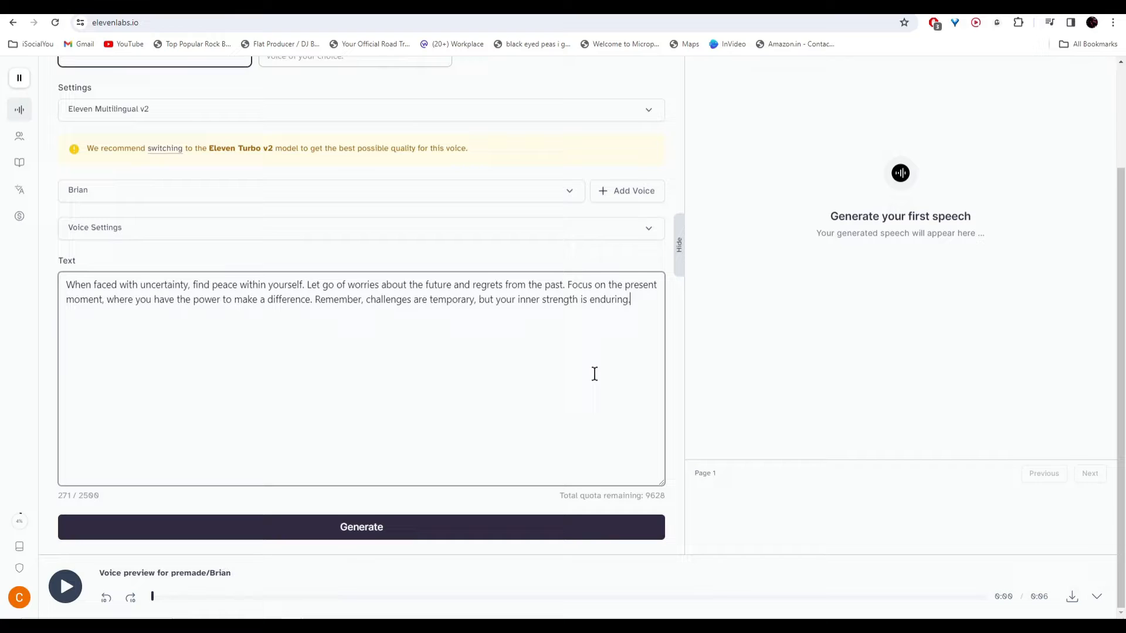
# Generate speech from the uncertainty quote with the Brian voice
pyautogui.click(361, 527)
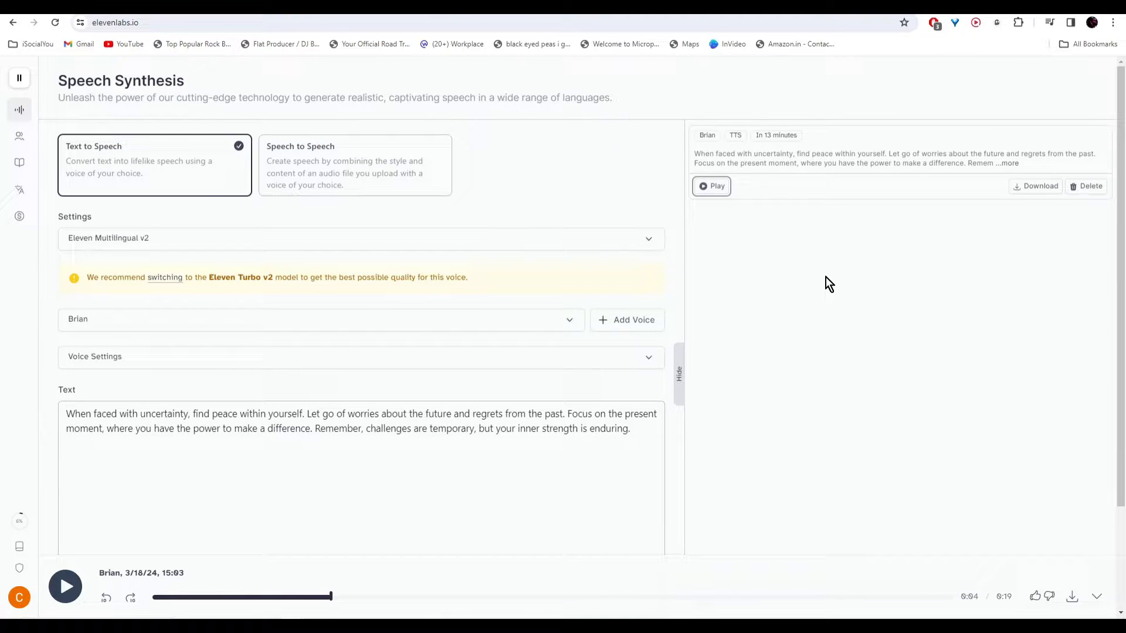
pyautogui.moveTo(1040, 186)
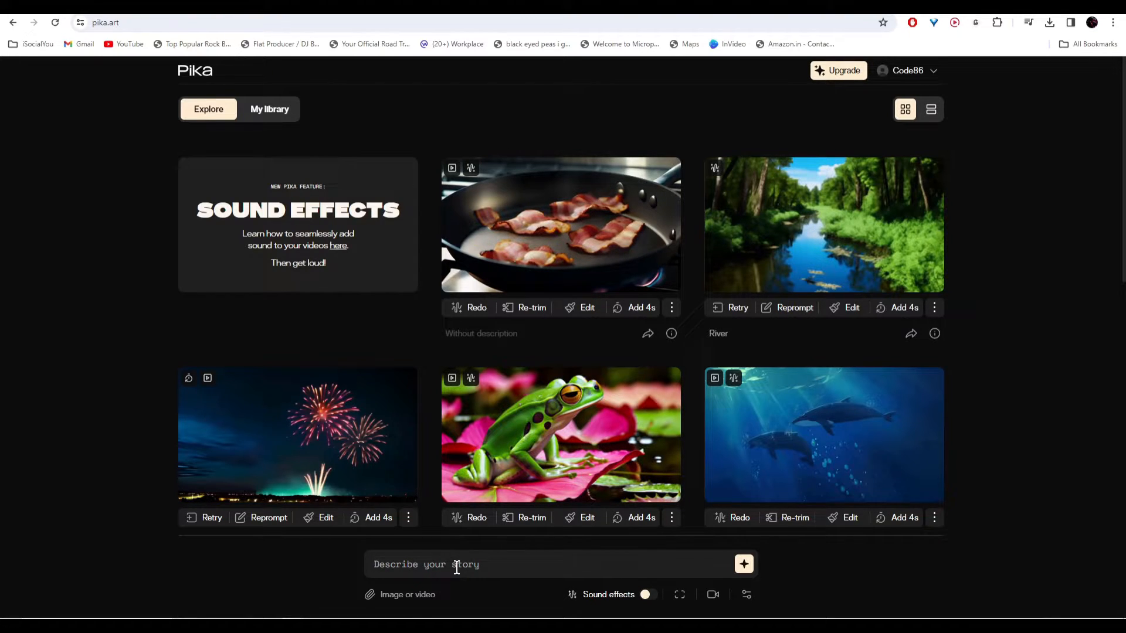
# Describe a character in swirling fog, uncertain ahead, in studio Ghibli hand-drawn anime style
pyautogui.write('A character stands amidst a swirling fog, uncertain of what lies ahead')
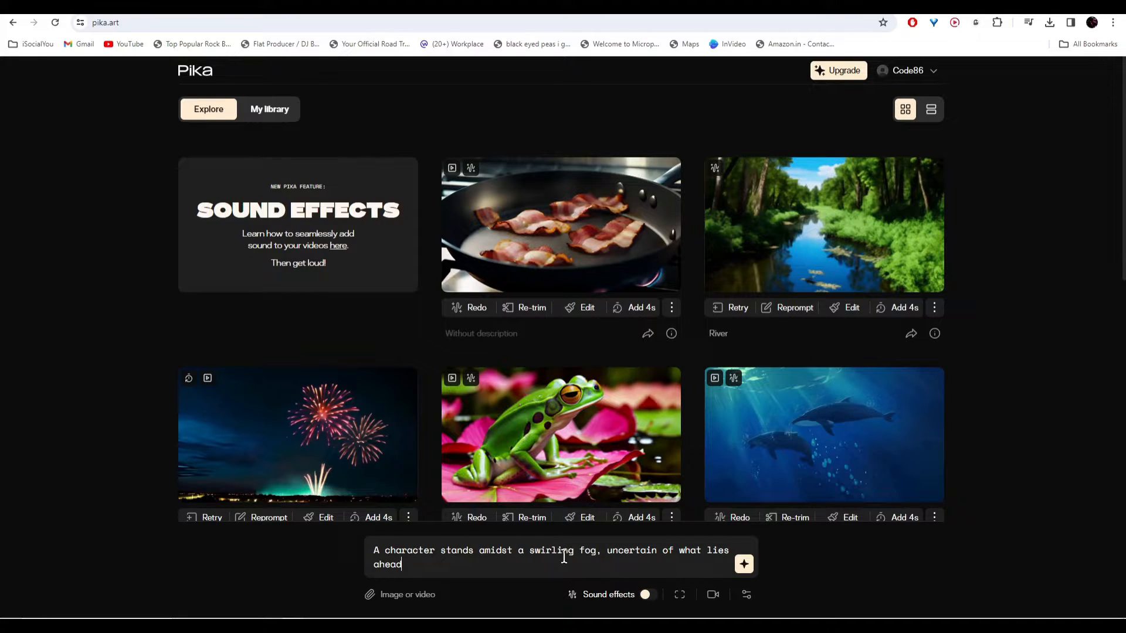
pyautogui.moveTo(416, 595)
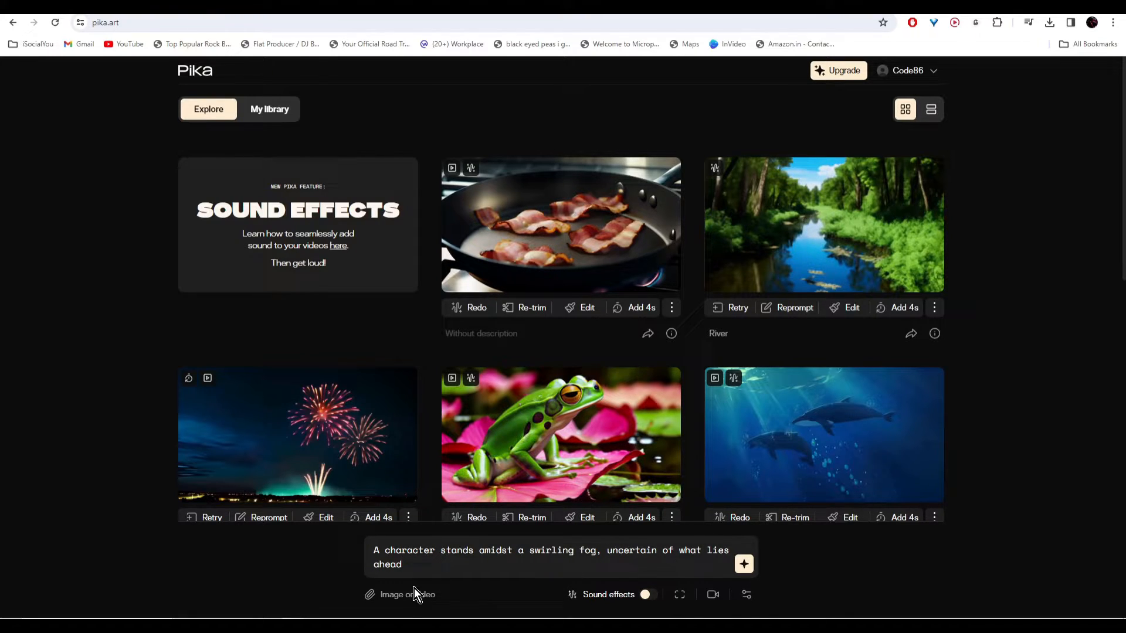
pyautogui.write('.')
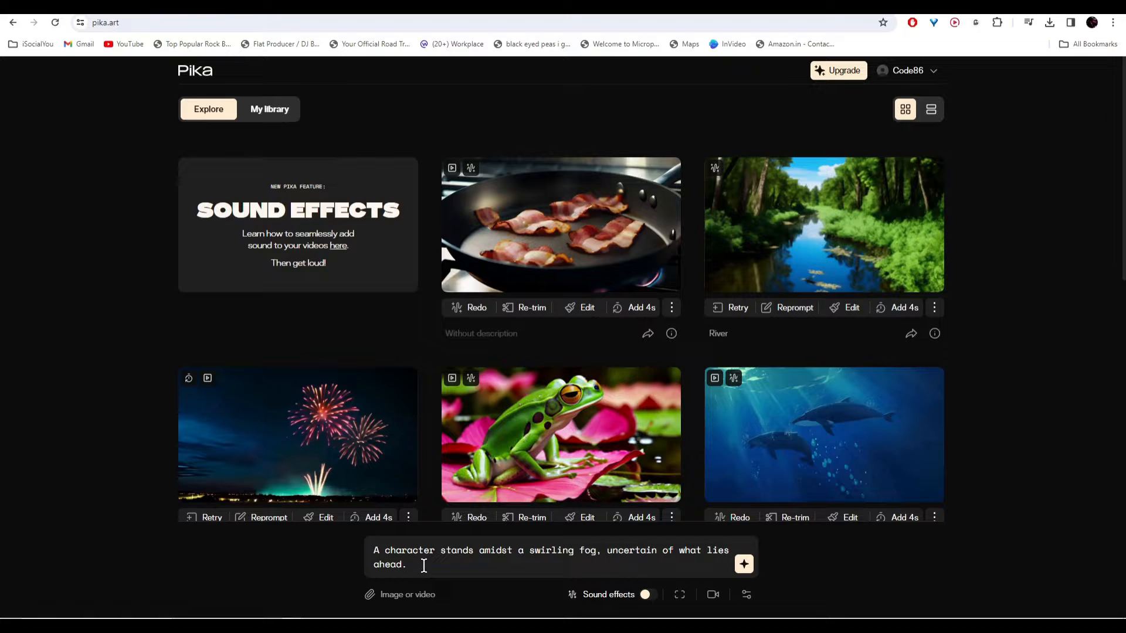
pyautogui.write('studio Ghibli style anime, hand drawn')
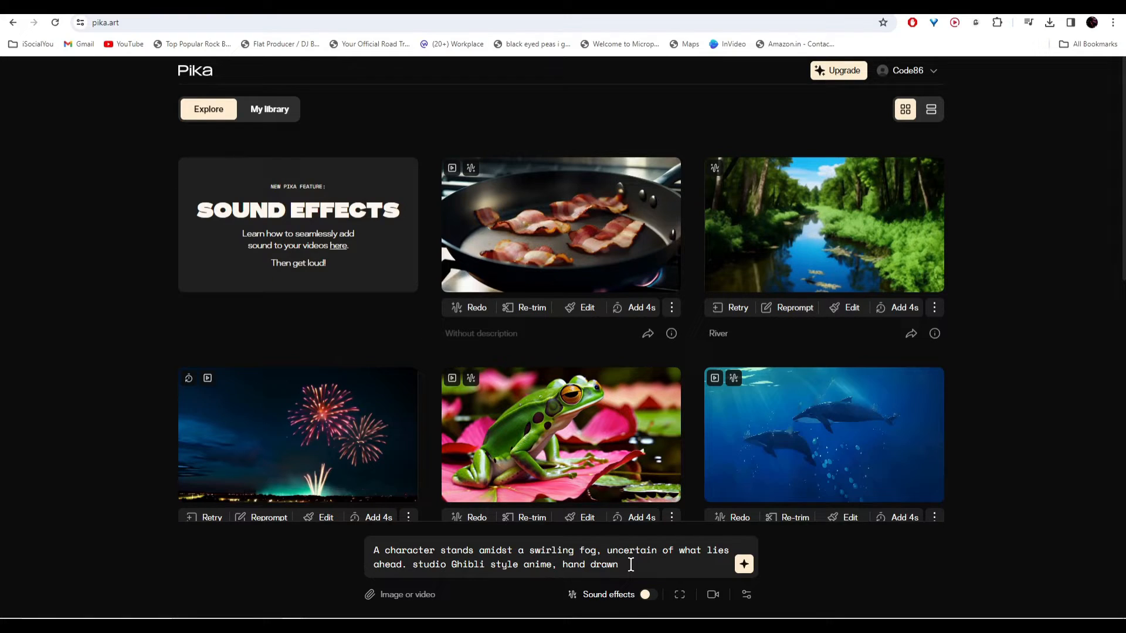
pyautogui.moveTo(639, 578)
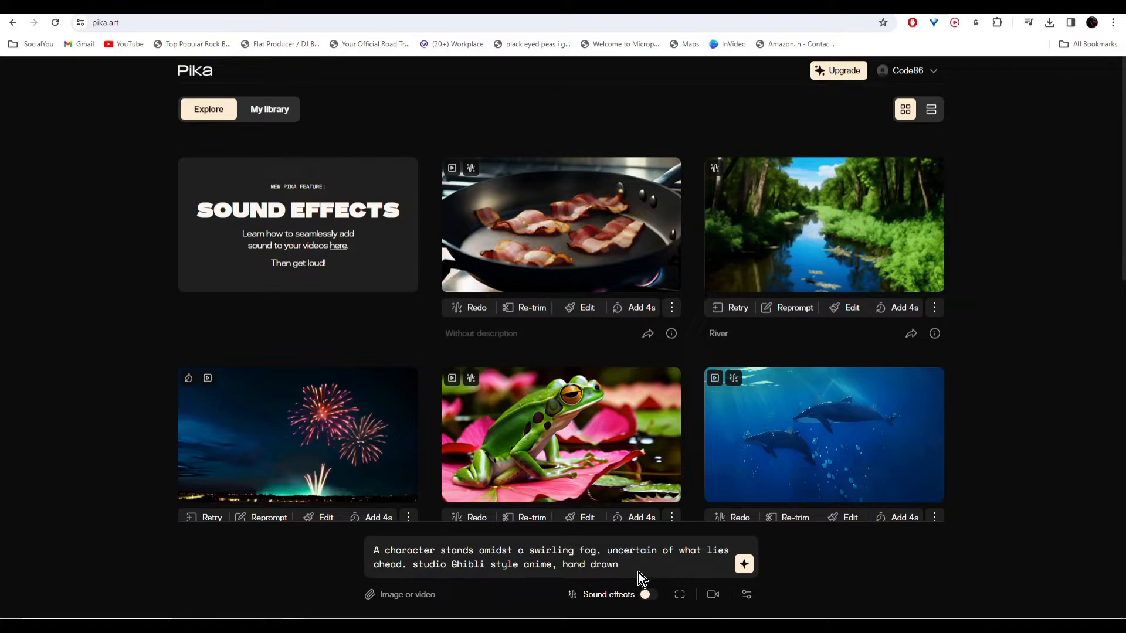
pyautogui.click(678, 595)
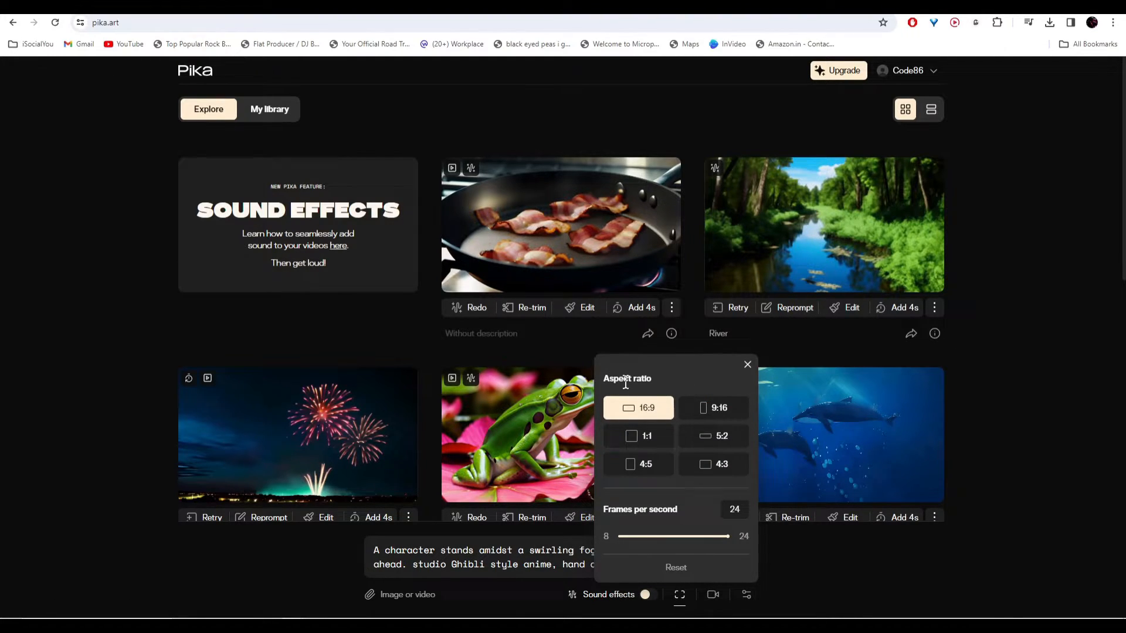
pyautogui.moveTo(656, 386)
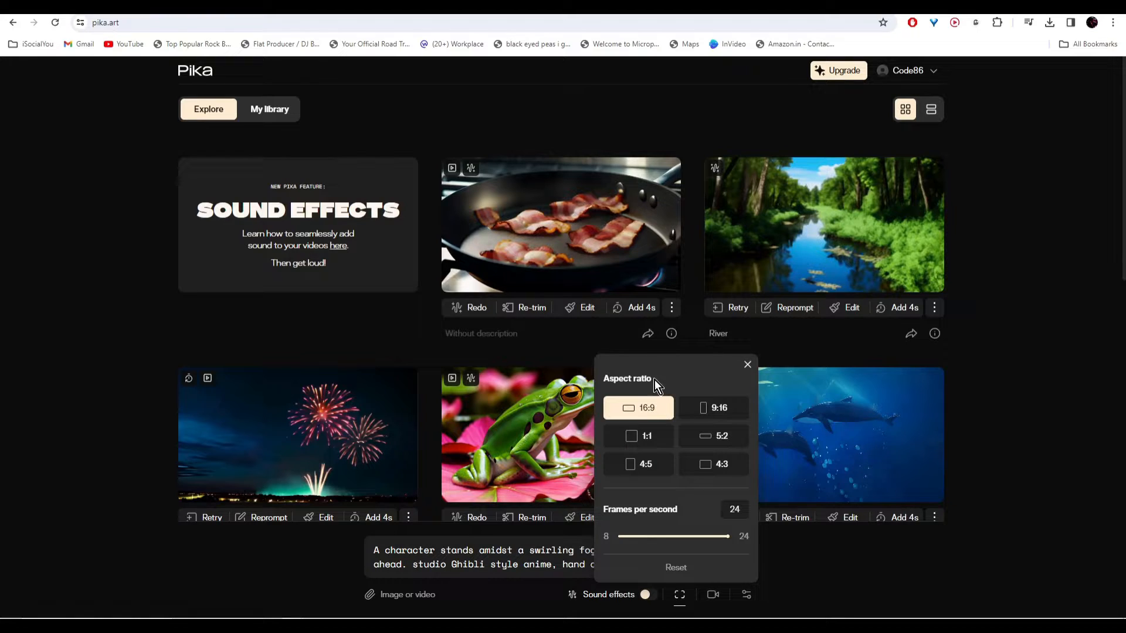
pyautogui.moveTo(650, 412)
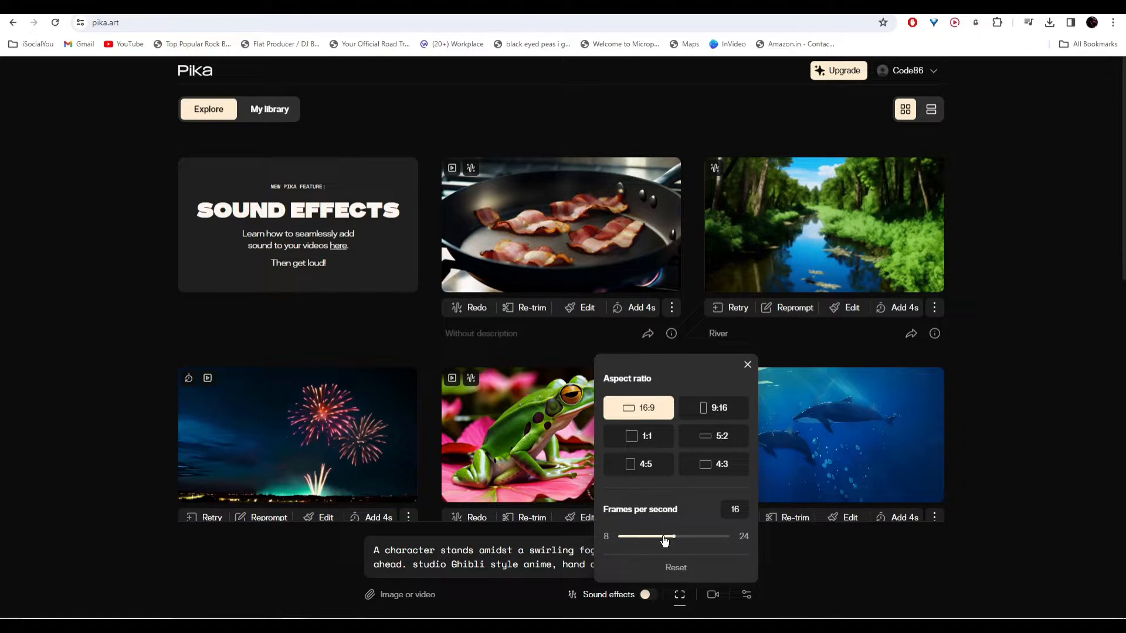
# Lower the clip frame rate to 16 frames per second
pyautogui.click(712, 595)
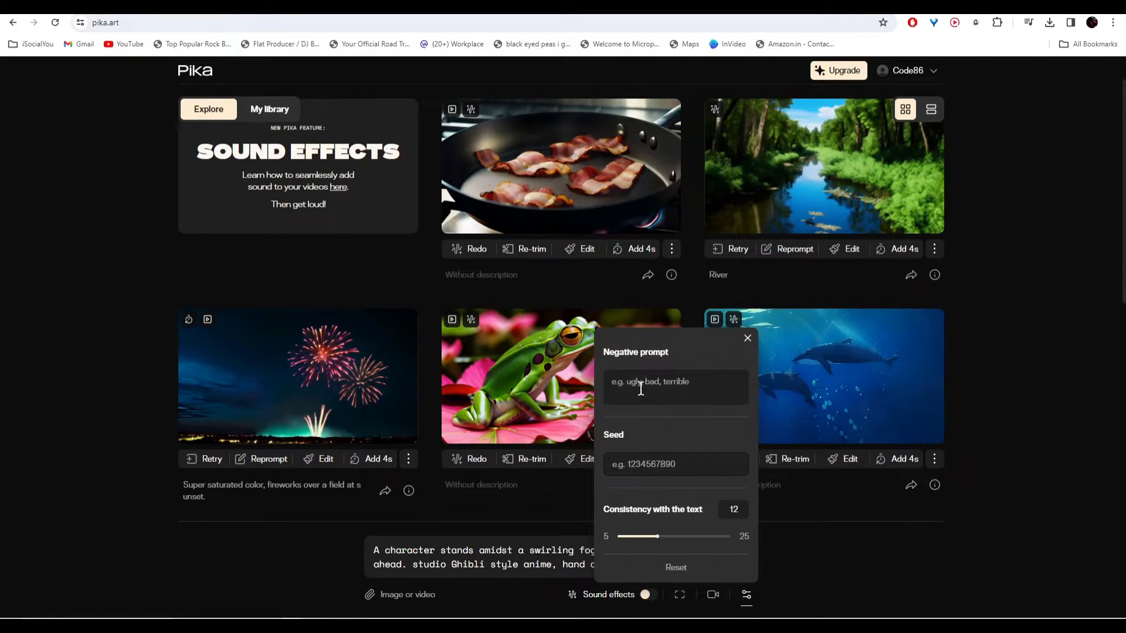
# Set the negative prompt to 'low quality, ugly, distortion' and view the library
pyautogui.write('low q')
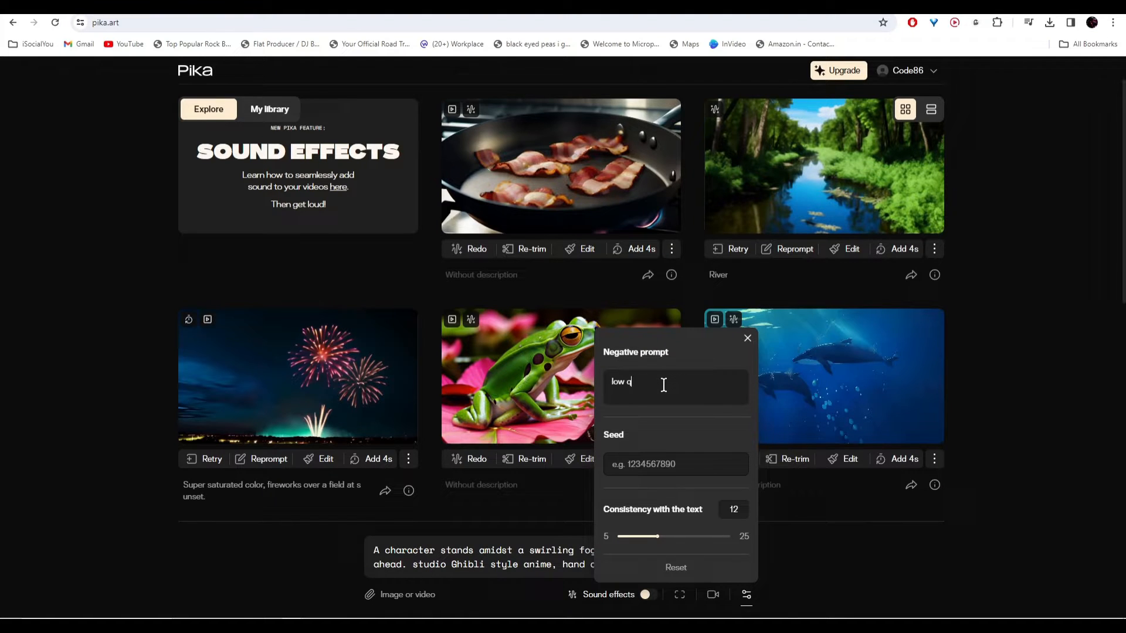
pyautogui.write('uality, ugly , distortiu')
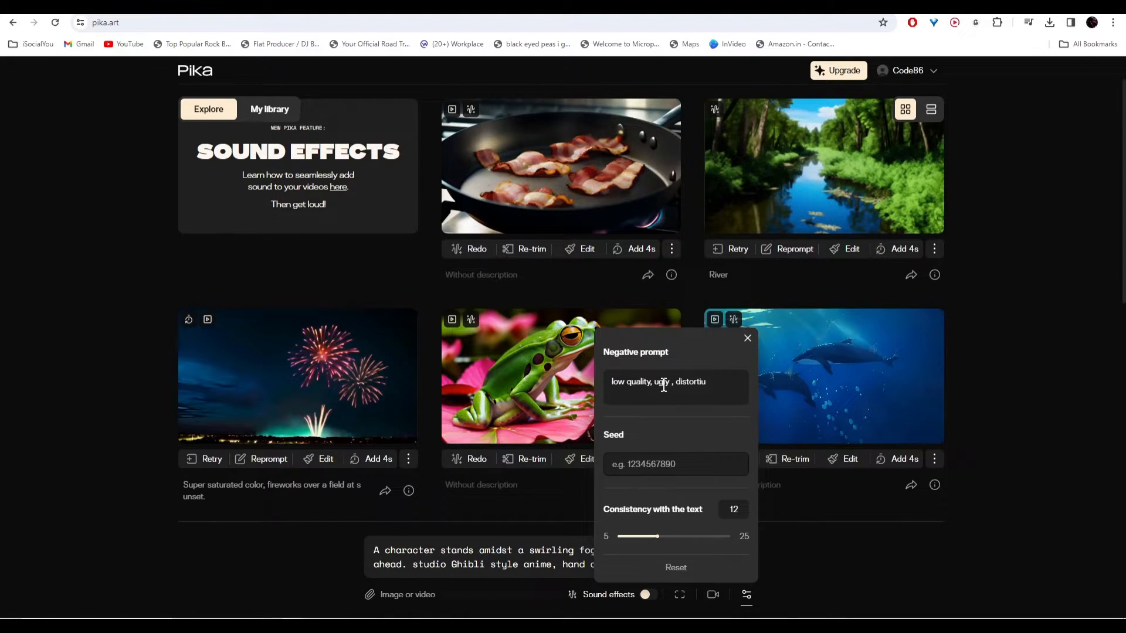
pyautogui.click(746, 338)
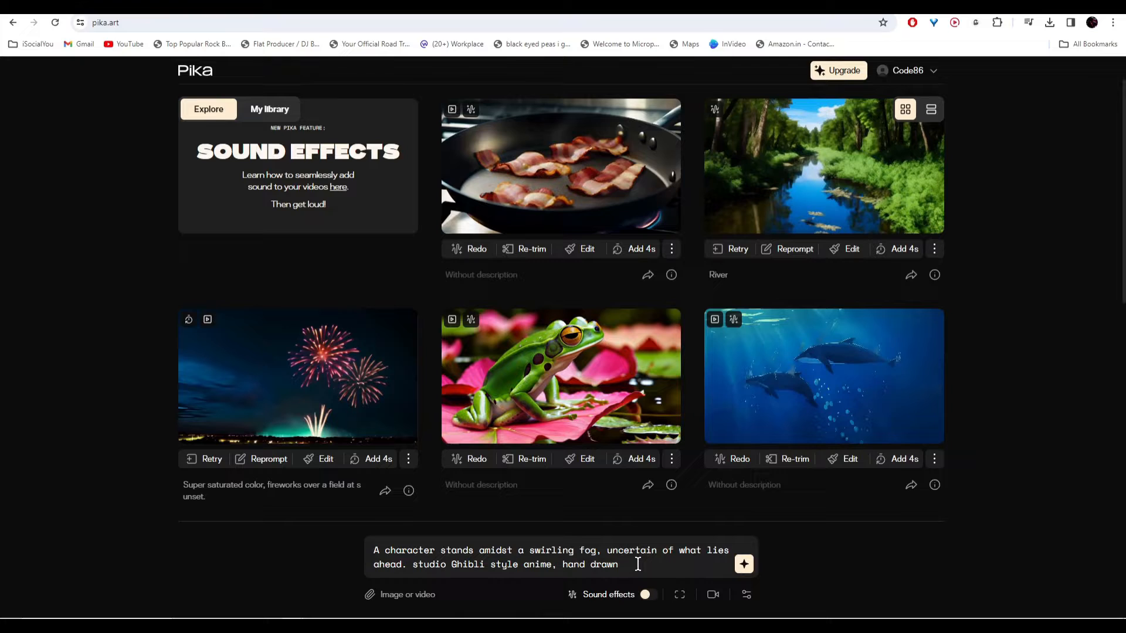
pyautogui.click(270, 109)
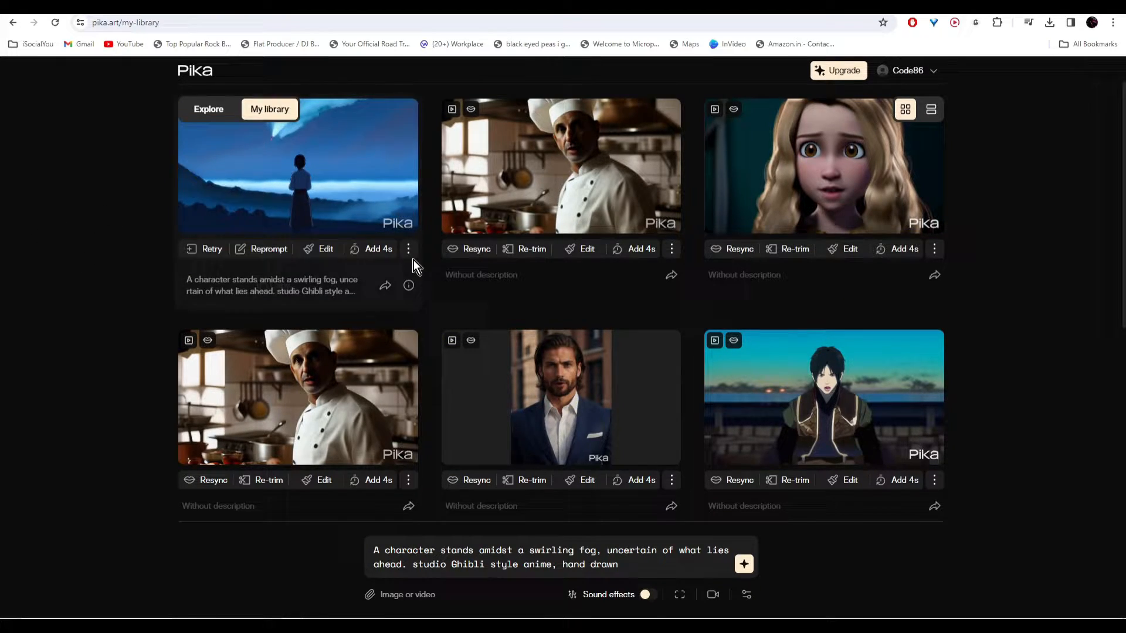
pyautogui.click(298, 167)
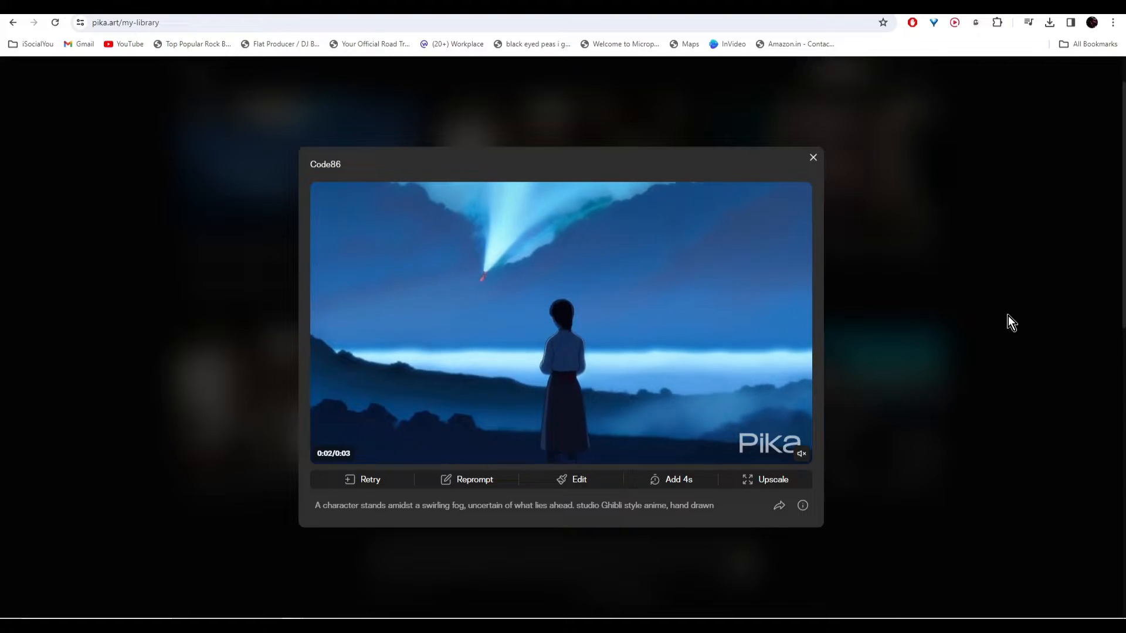
pyautogui.moveTo(877, 301)
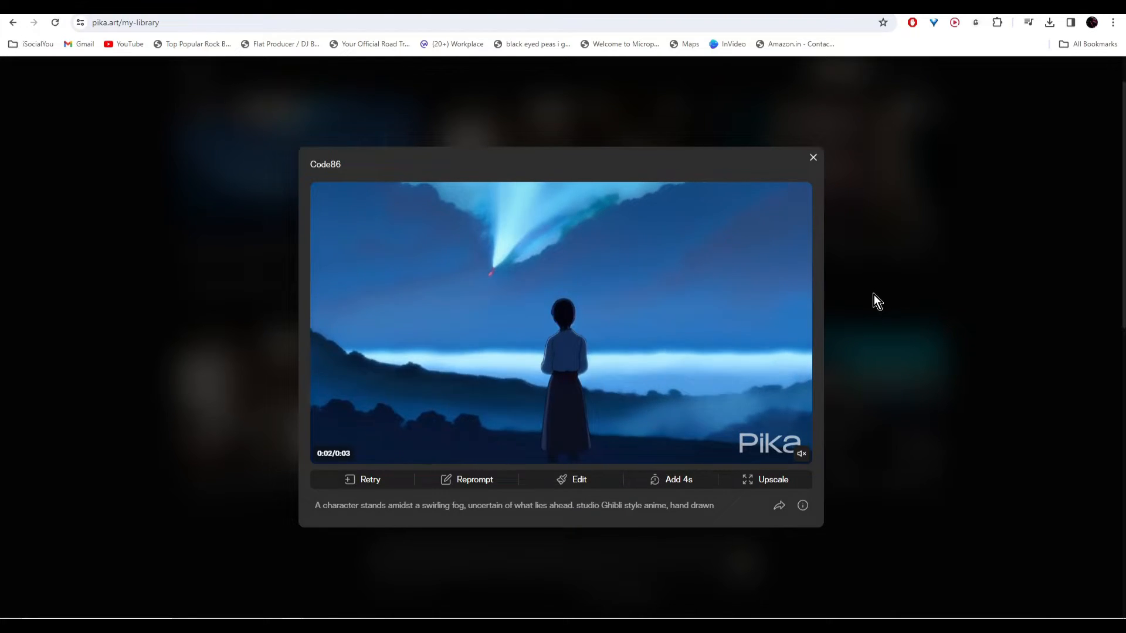
pyautogui.moveTo(742, 347)
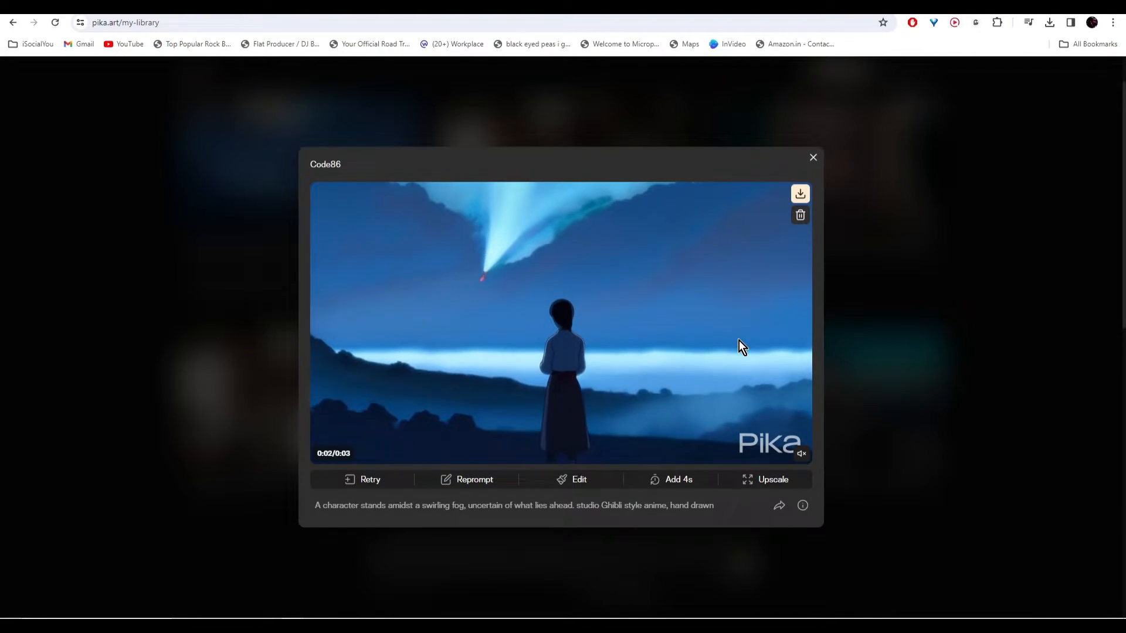
pyautogui.click(813, 157)
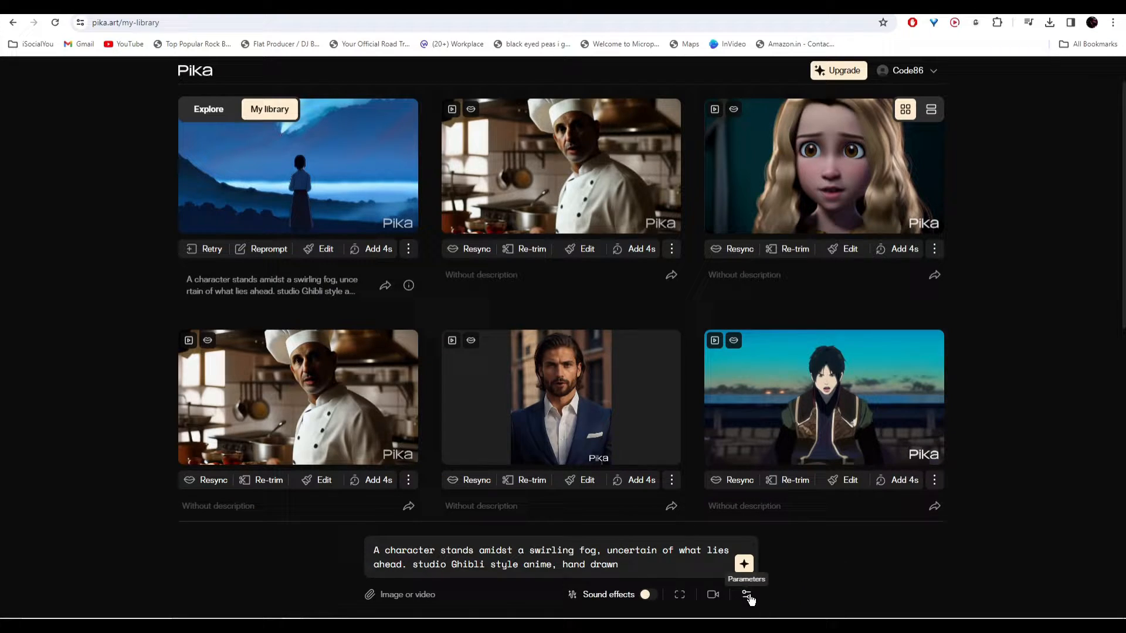
# Enter seed 76508 and generate another fog-scene clip
pyautogui.click(746, 595)
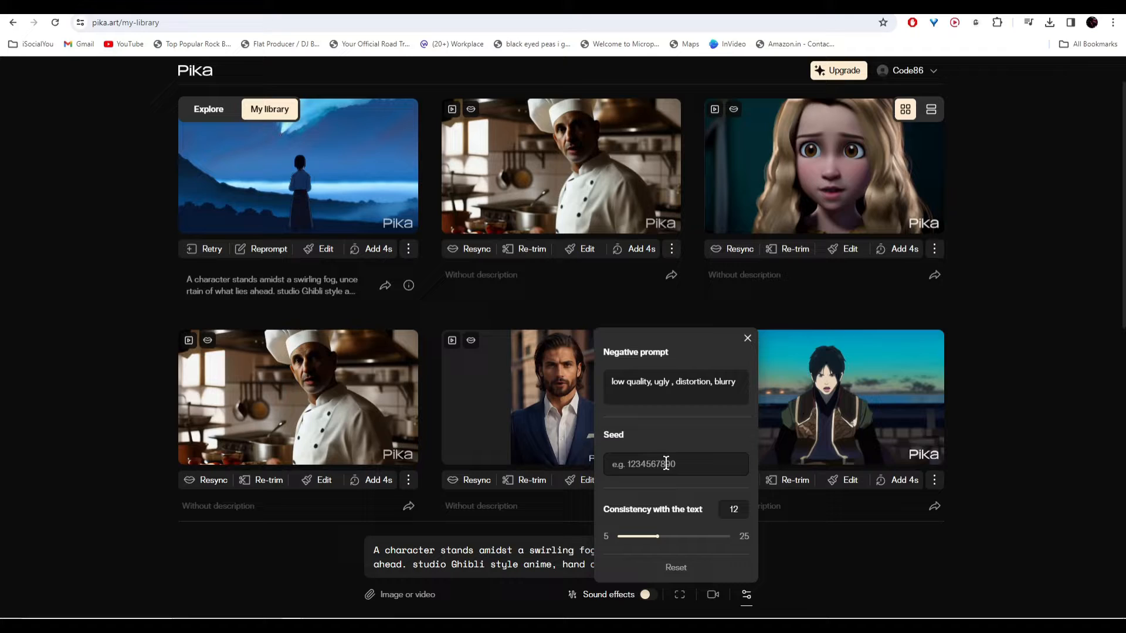
pyautogui.write('76508')
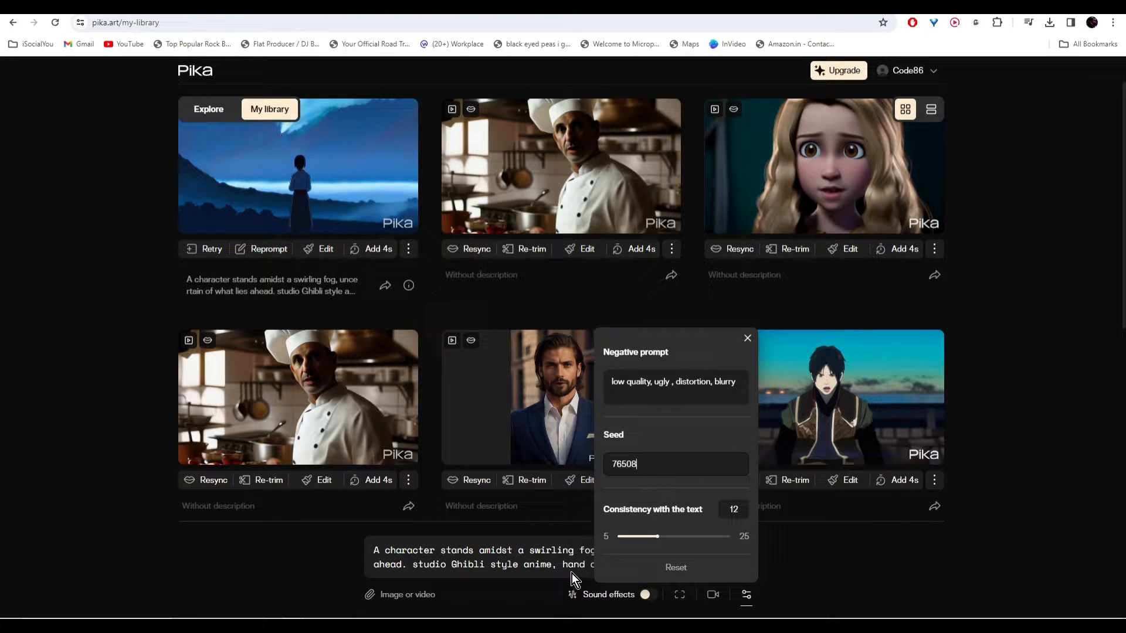
pyautogui.click(747, 338)
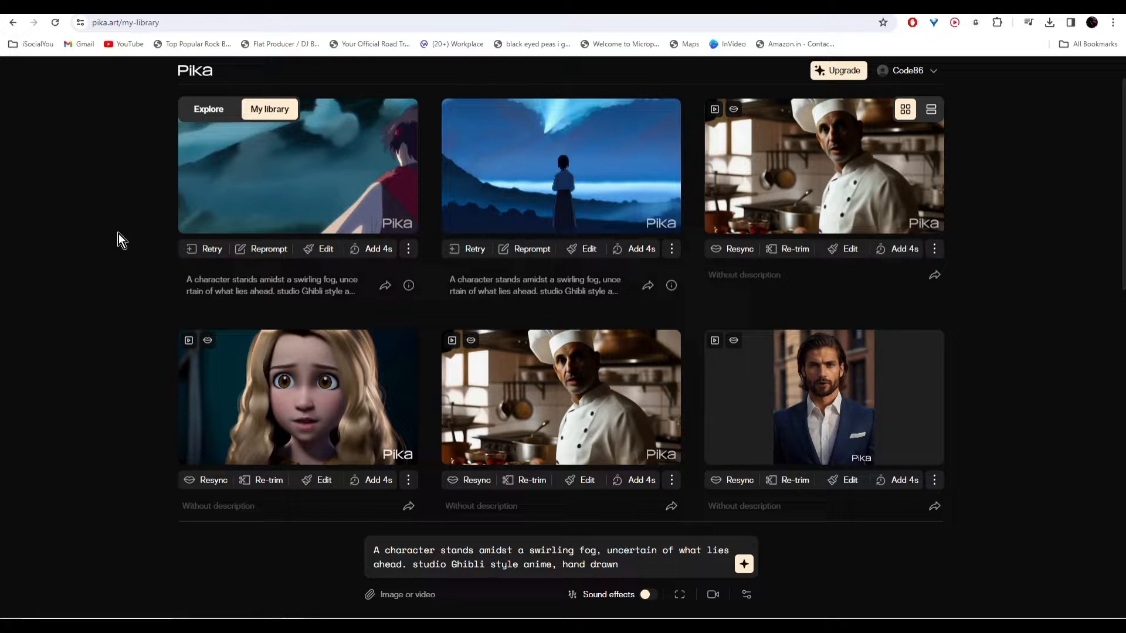
pyautogui.click(298, 166)
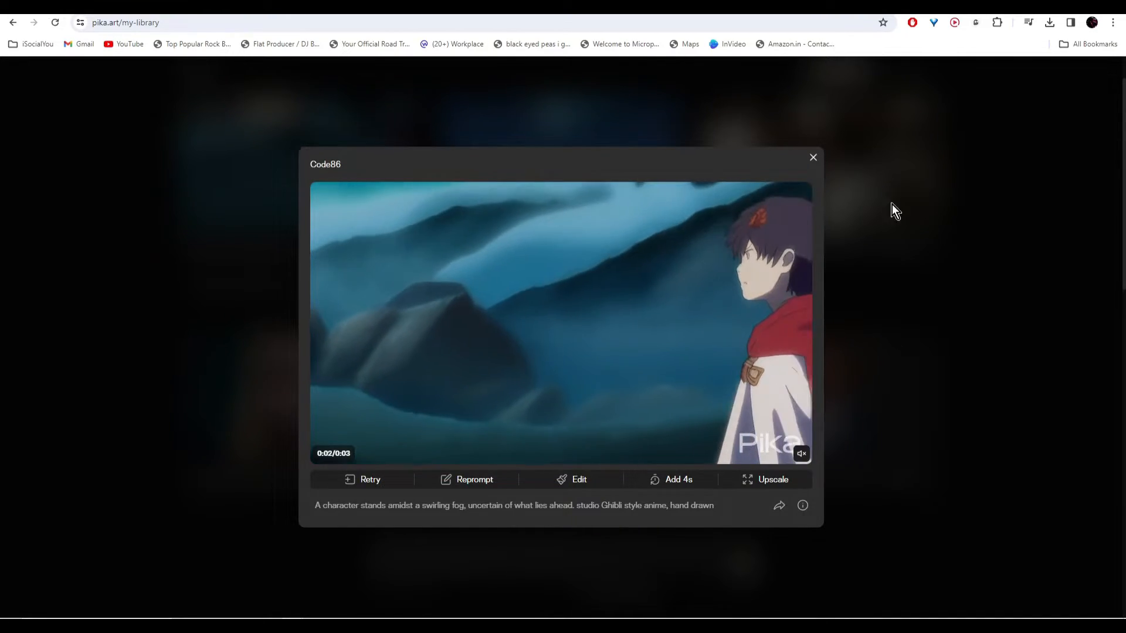
pyautogui.click(813, 157)
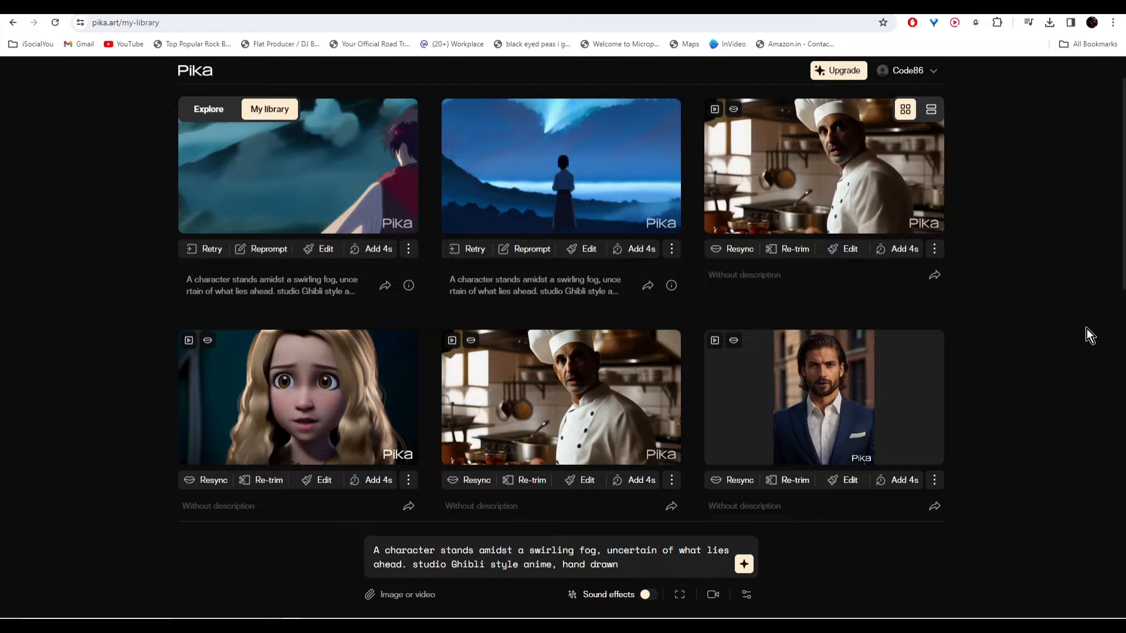
# Queue more fog-scene generations, changing the seed between runs
pyautogui.click(746, 595)
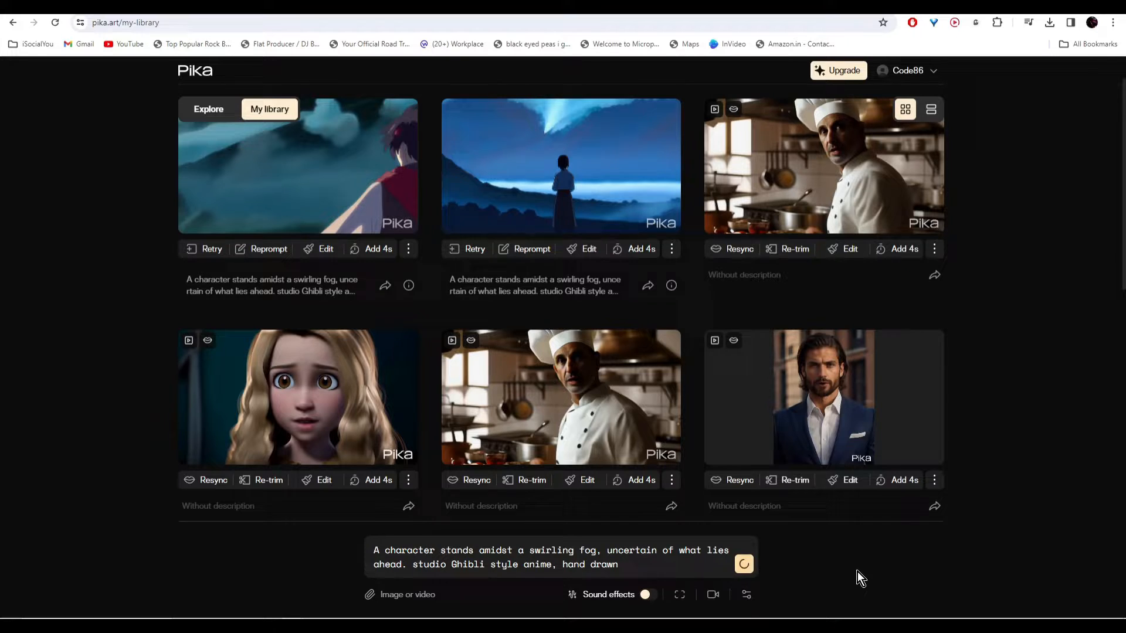
pyautogui.click(744, 564)
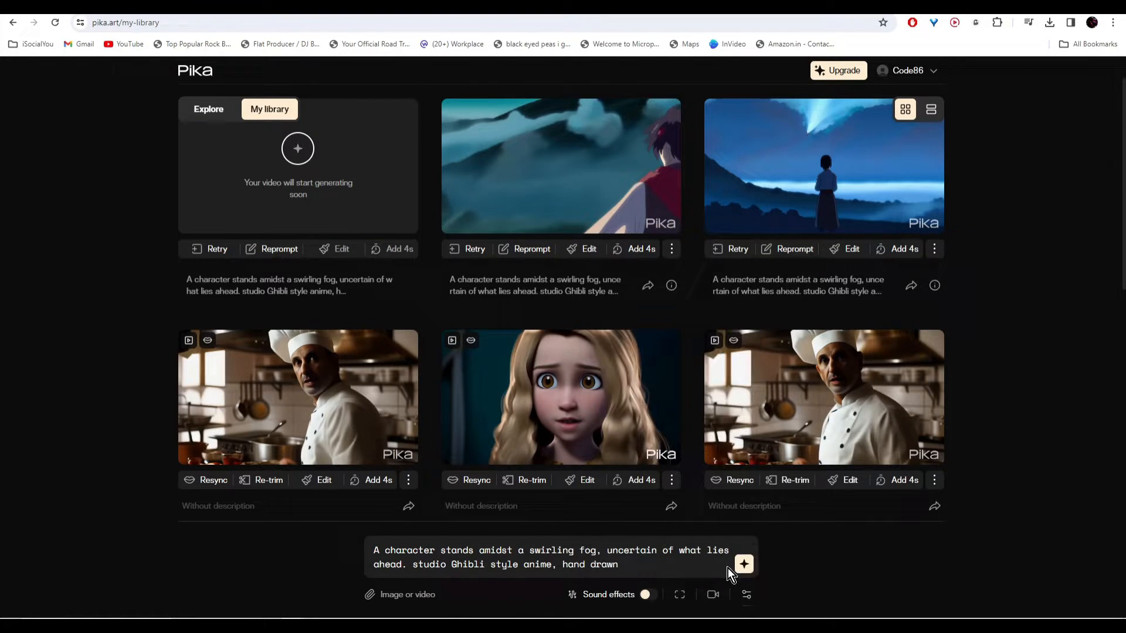
pyautogui.click(747, 595)
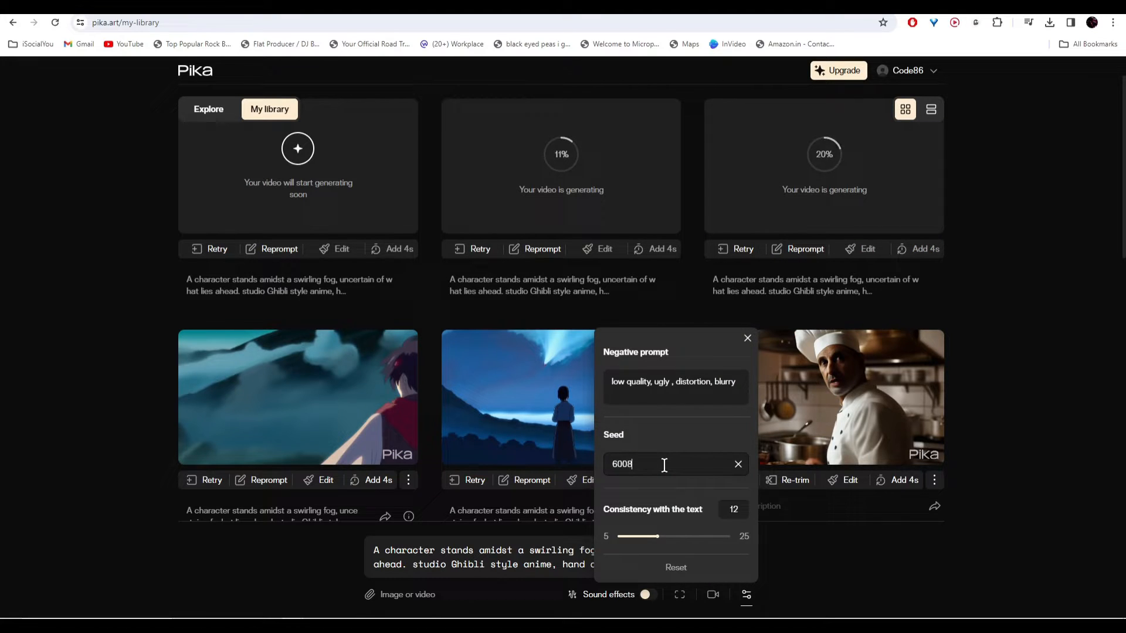
pyautogui.click(747, 338)
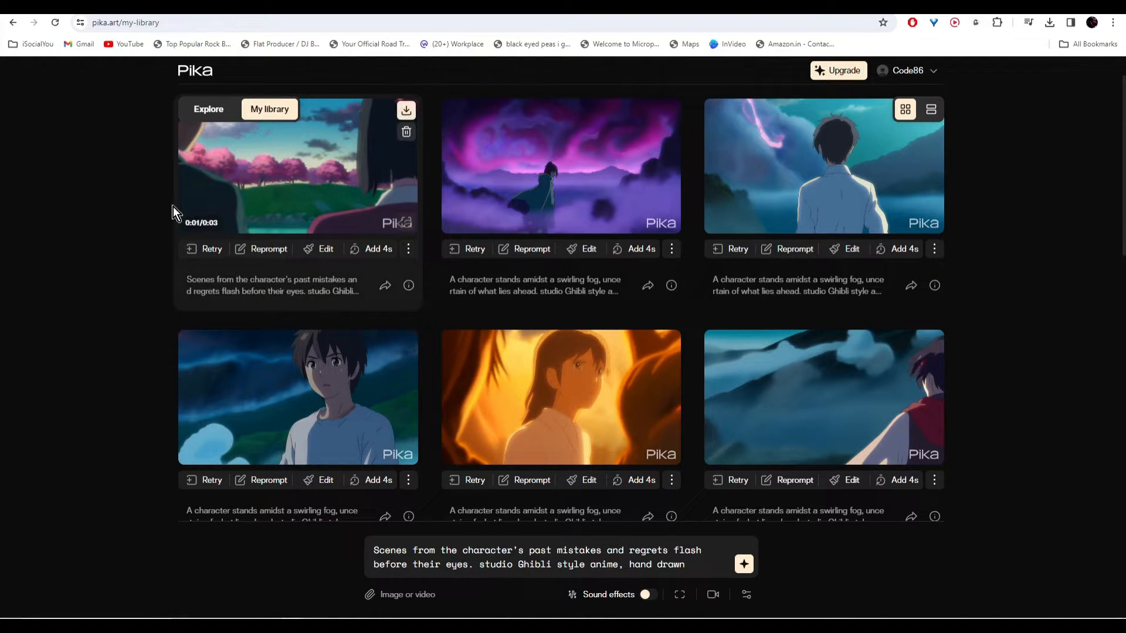
# Preview the cherry-blossom clip about past mistakes and regrets
pyautogui.click(298, 166)
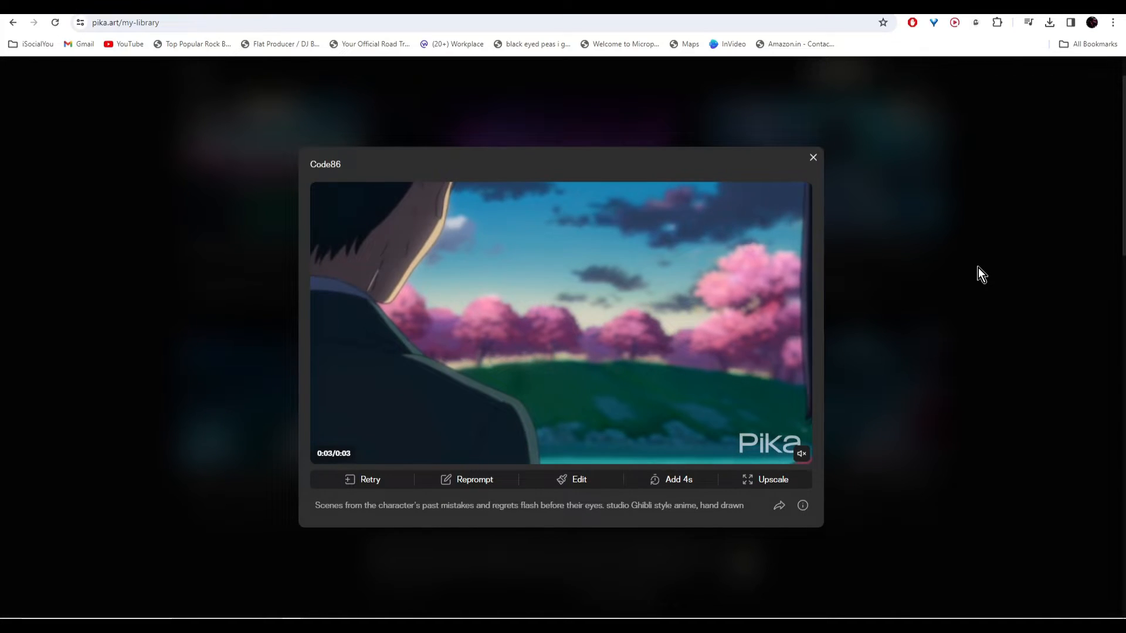
pyautogui.click(813, 158)
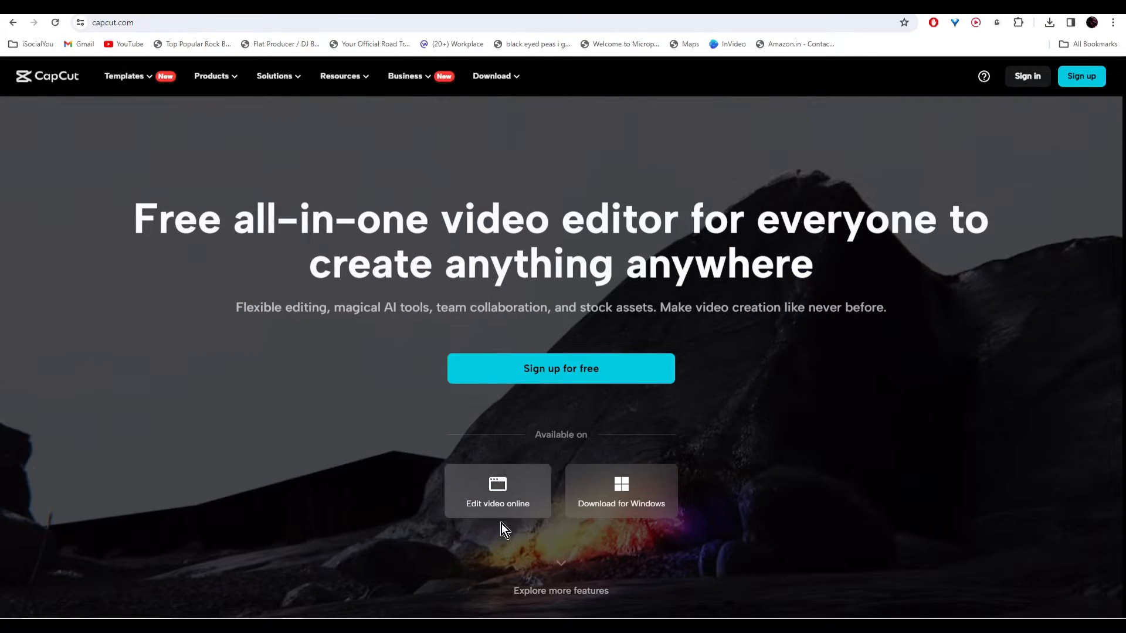
pyautogui.moveTo(655, 482)
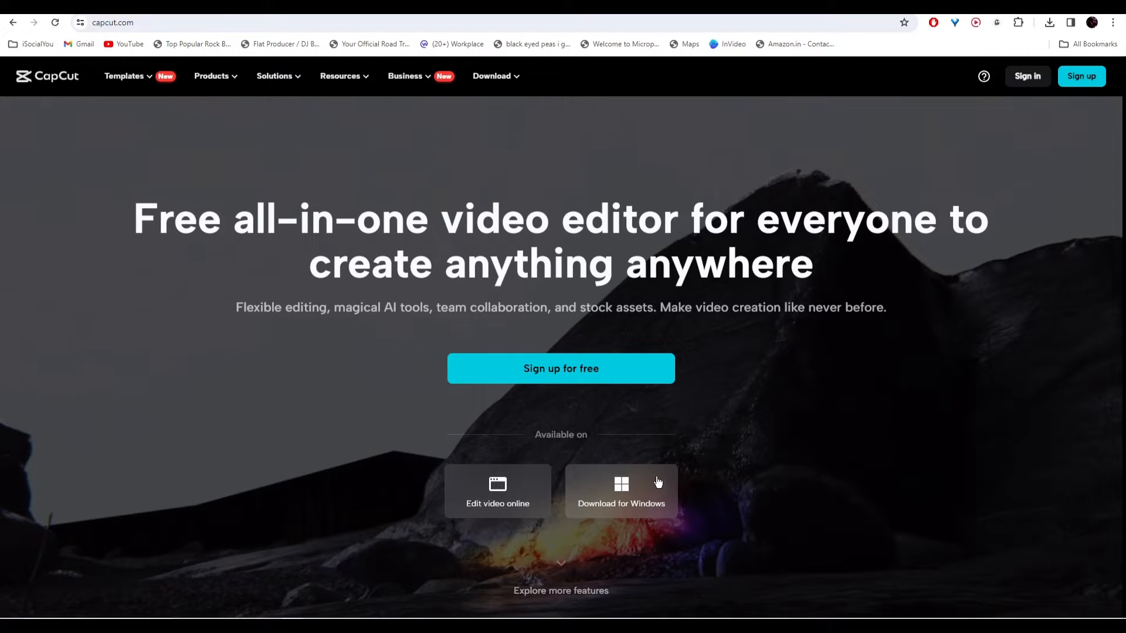
pyautogui.moveTo(819, 392)
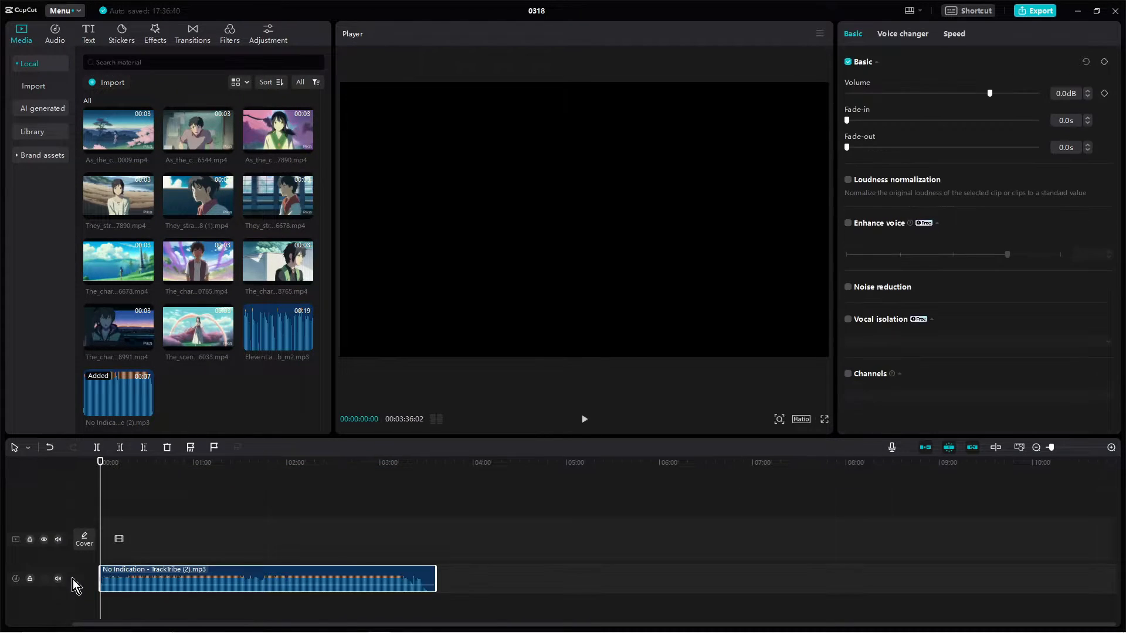
# Place the ElevenLabs voiceover above the music, split into four sentence clips with gaps
pyautogui.click(583, 419)
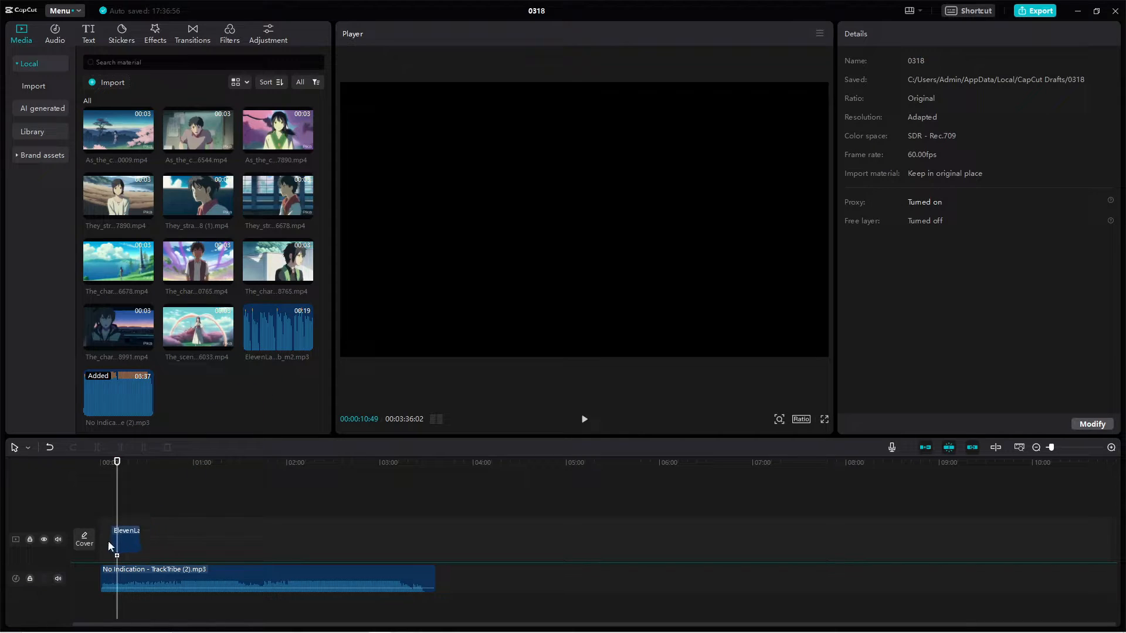
pyautogui.click(585, 419)
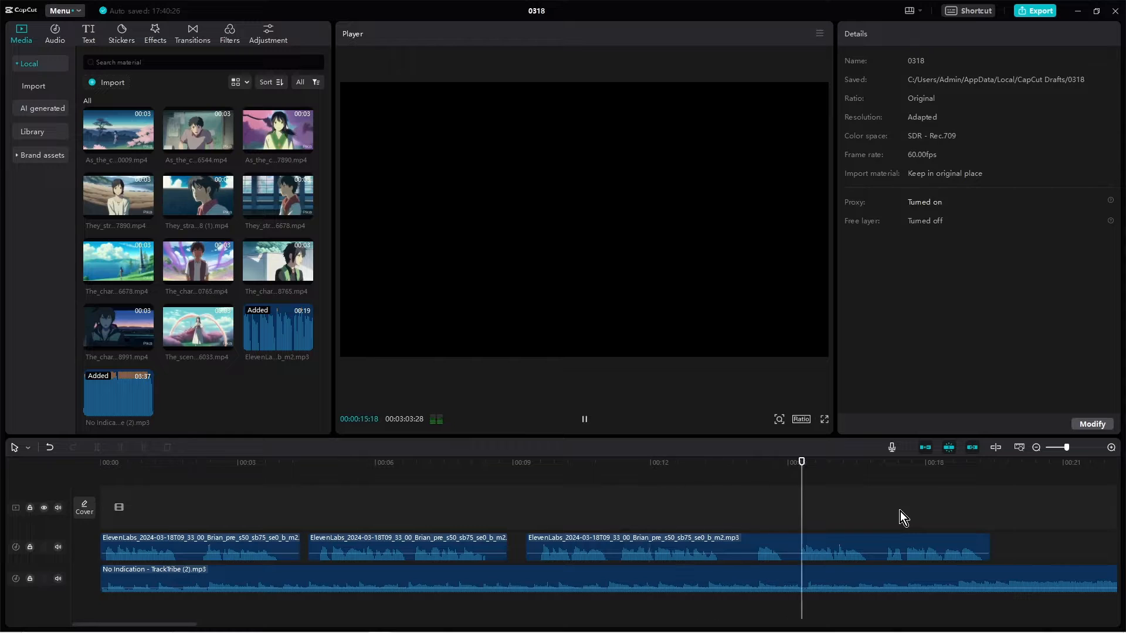
pyautogui.click(584, 419)
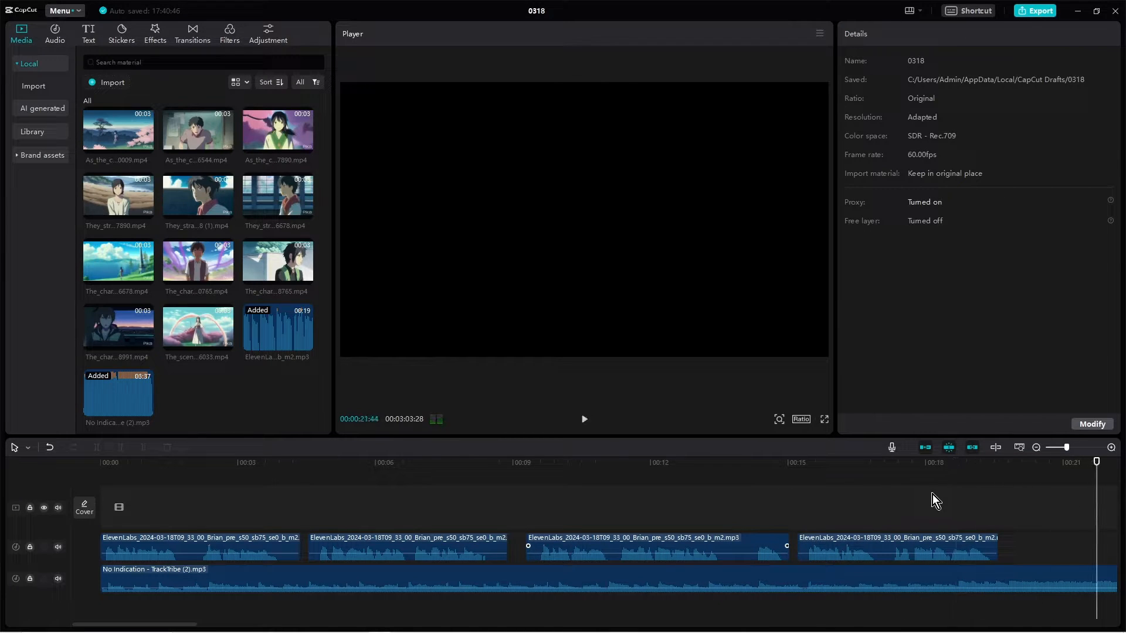
pyautogui.click(585, 418)
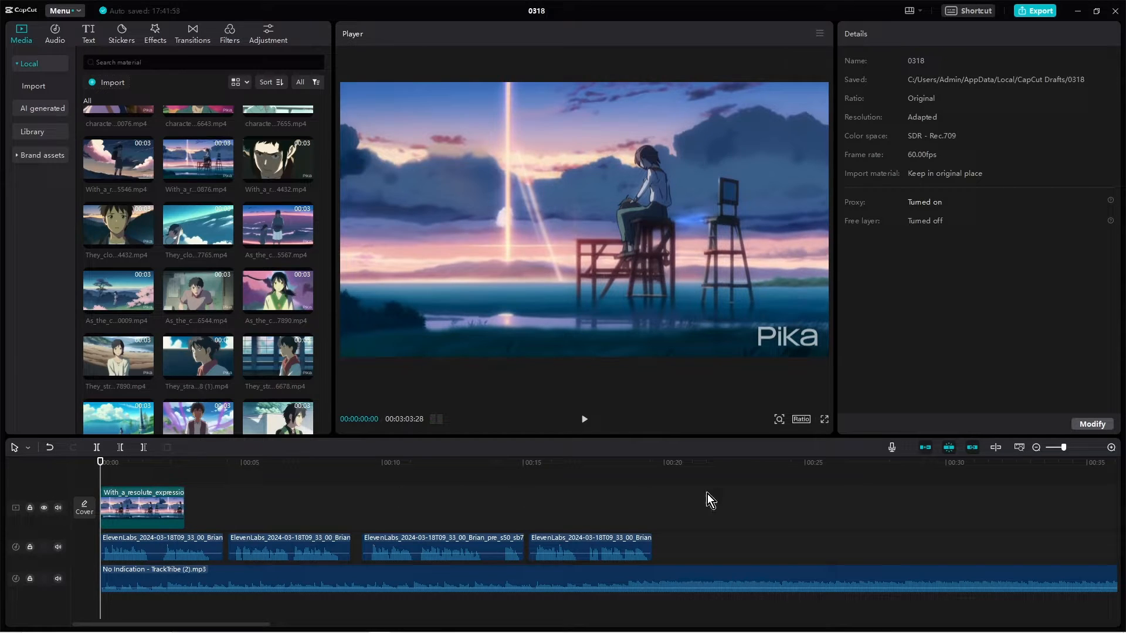
# Scale the first clip to about 321% for the 9:16 frame and add two more clips
pyautogui.click(141, 509)
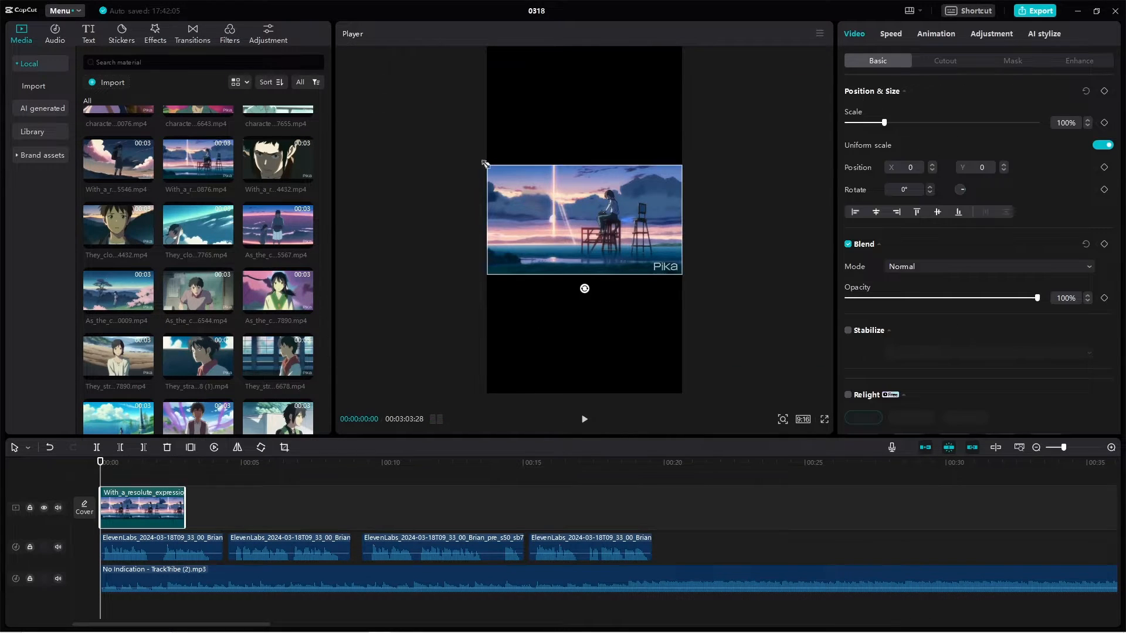
pyautogui.click(584, 419)
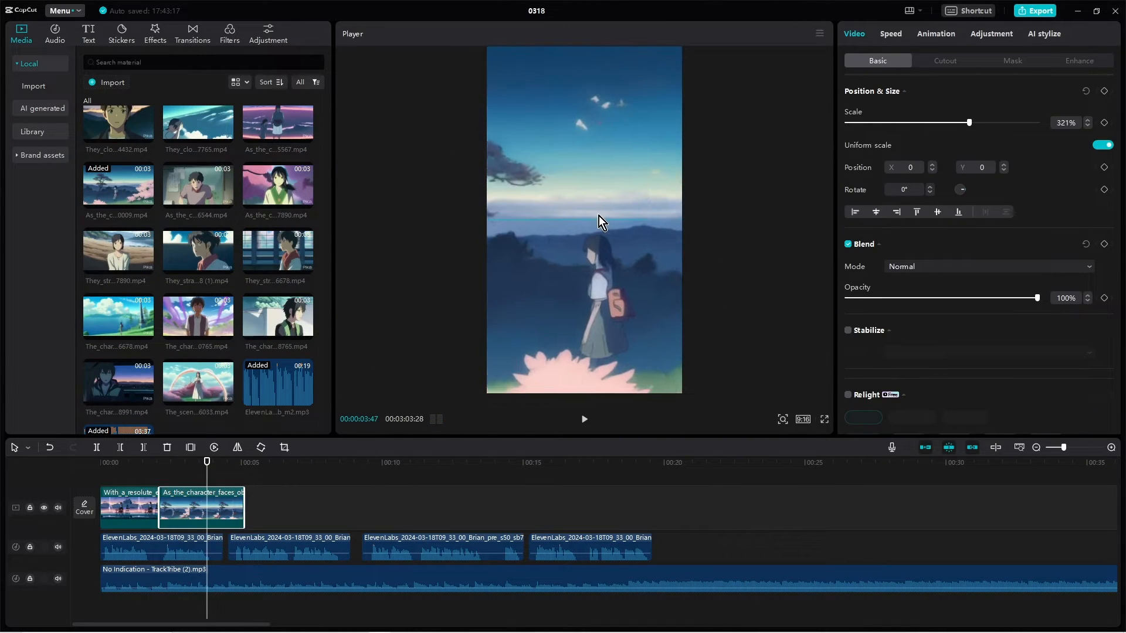
pyautogui.click(583, 419)
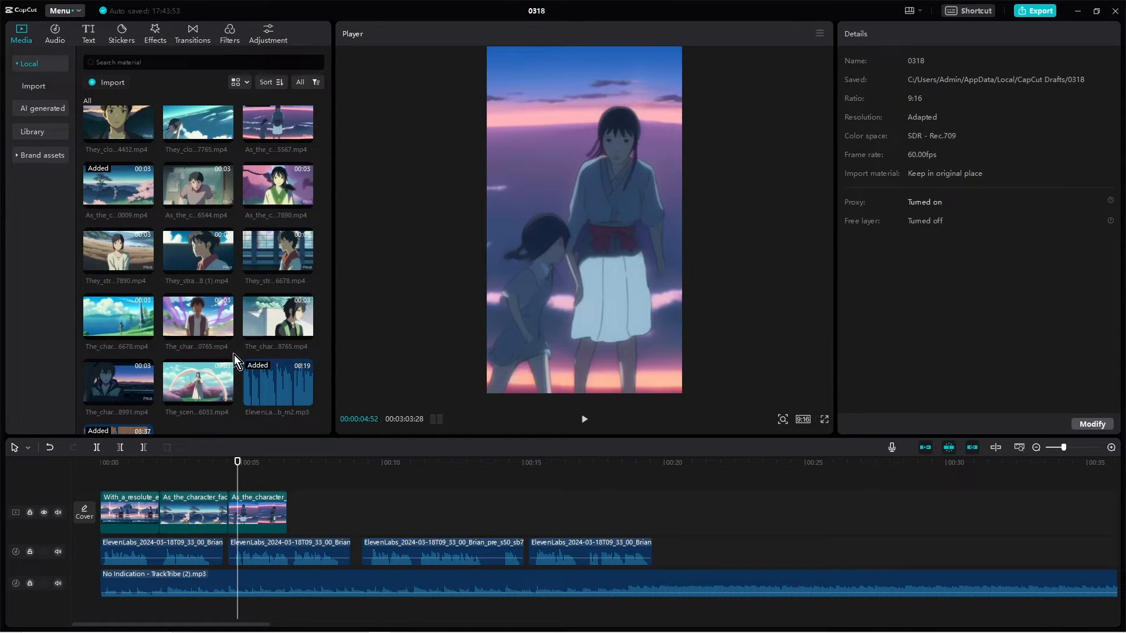
pyautogui.click(584, 419)
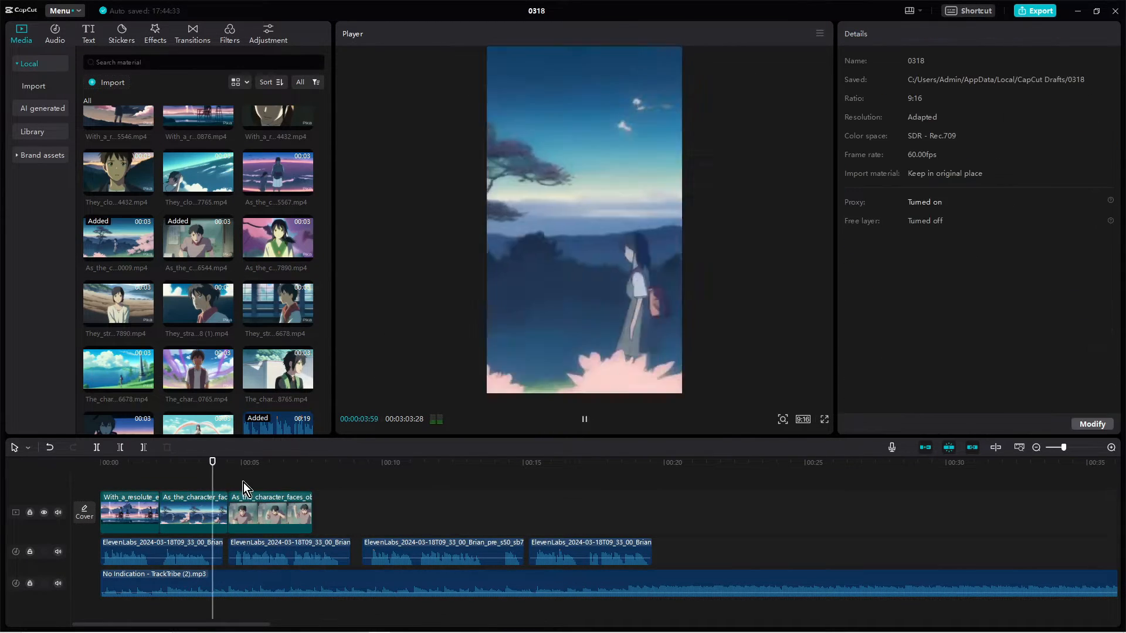
pyautogui.click(259, 512)
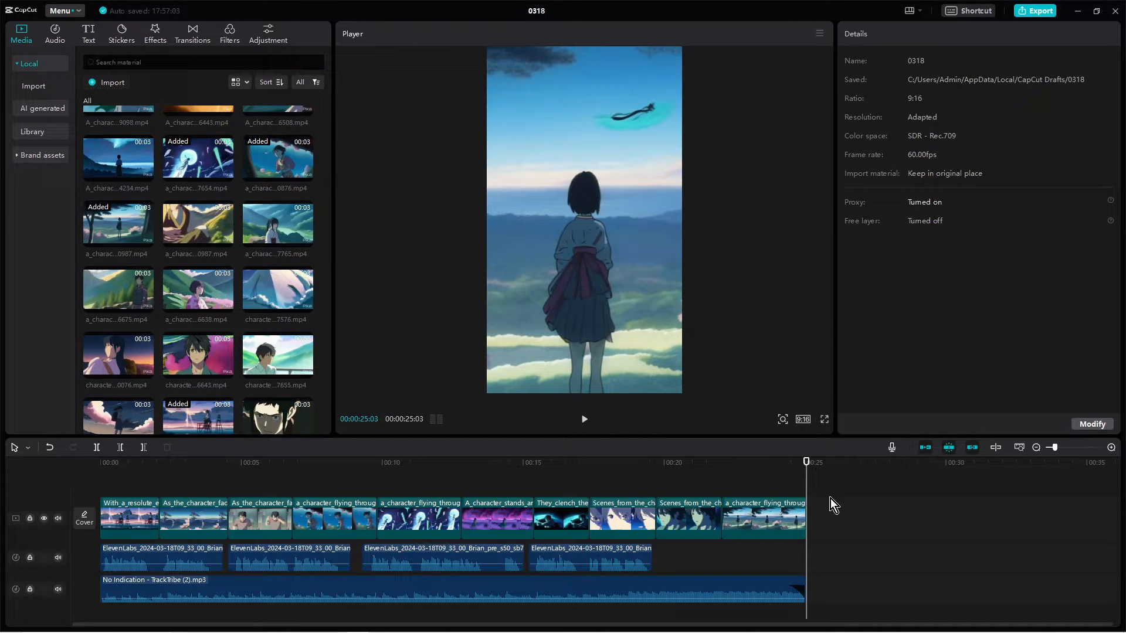
pyautogui.moveTo(117, 490)
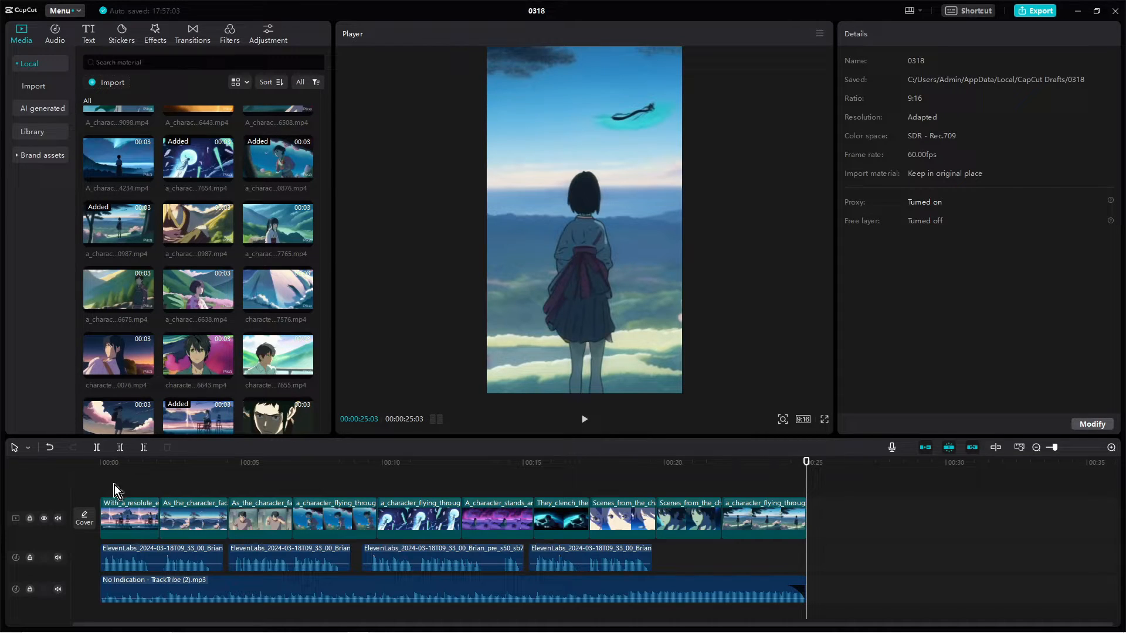
pyautogui.moveTo(95, 507)
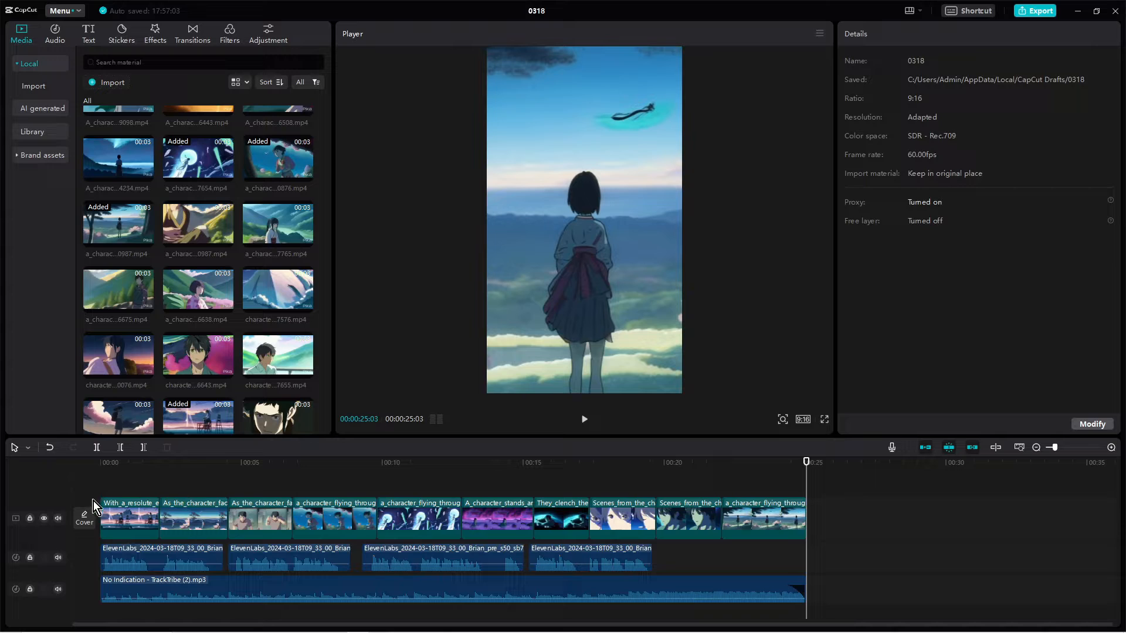
pyautogui.moveTo(117, 515)
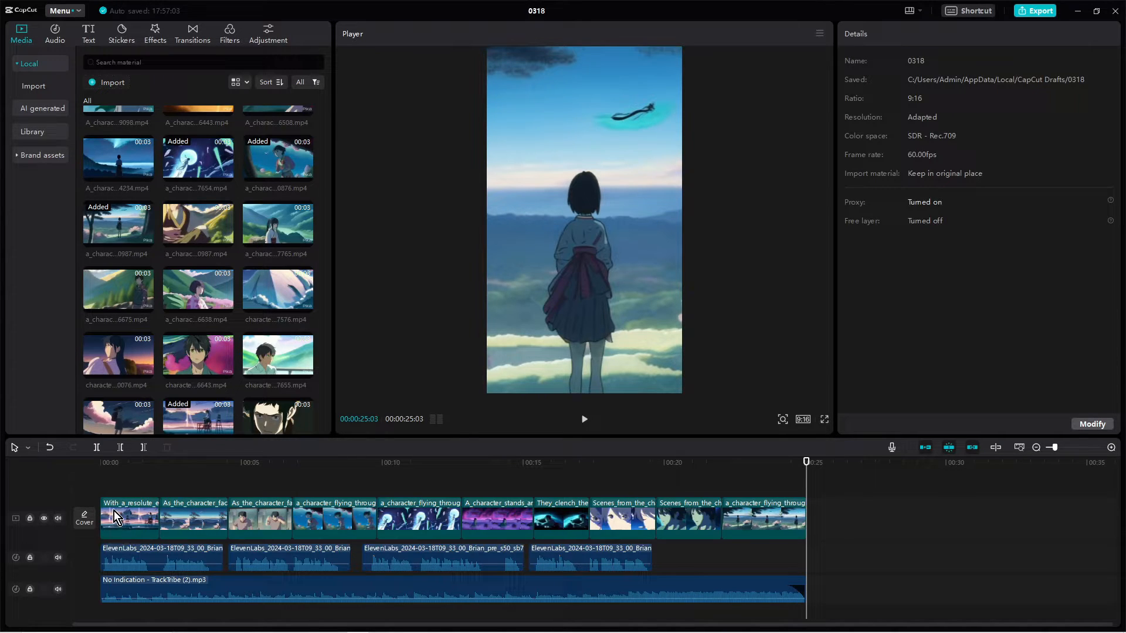
# Fill the timeline with the remaining anime clips and make the footage black and white
pyautogui.click(129, 519)
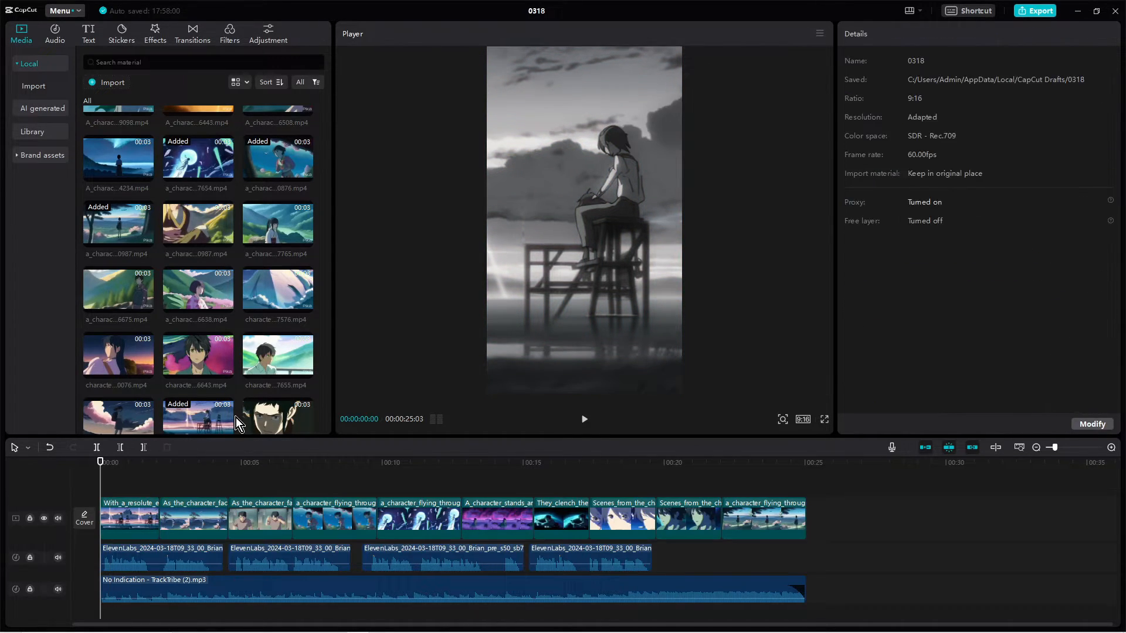
# Add the 'black noise' effect across the whole 25-second edit and preview the grain
pyautogui.click(155, 34)
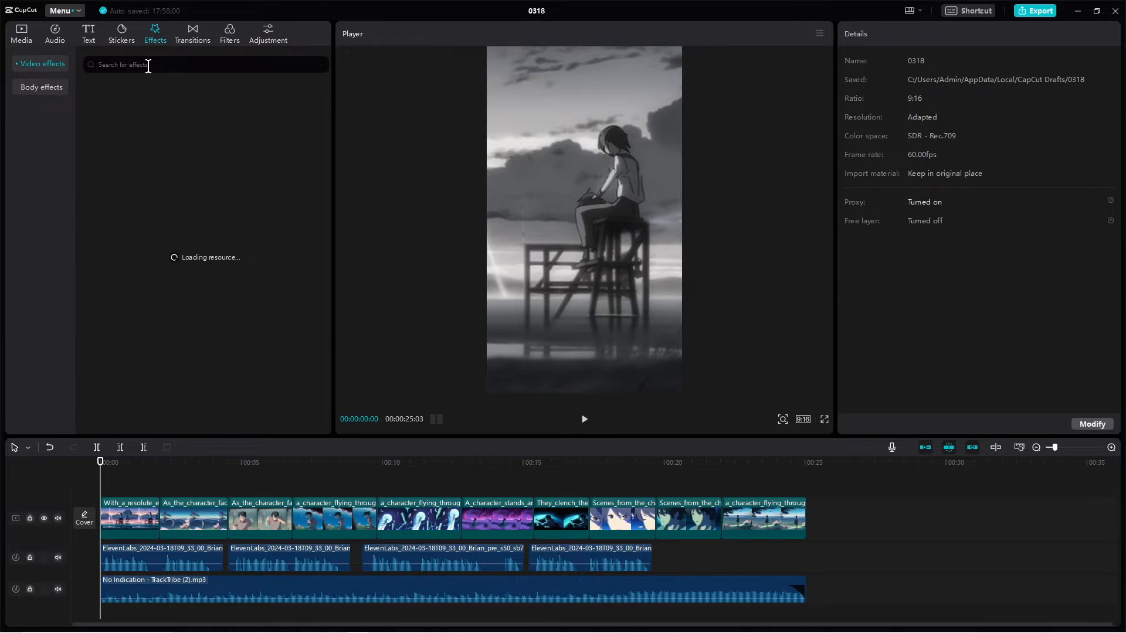
pyautogui.write('black noise')
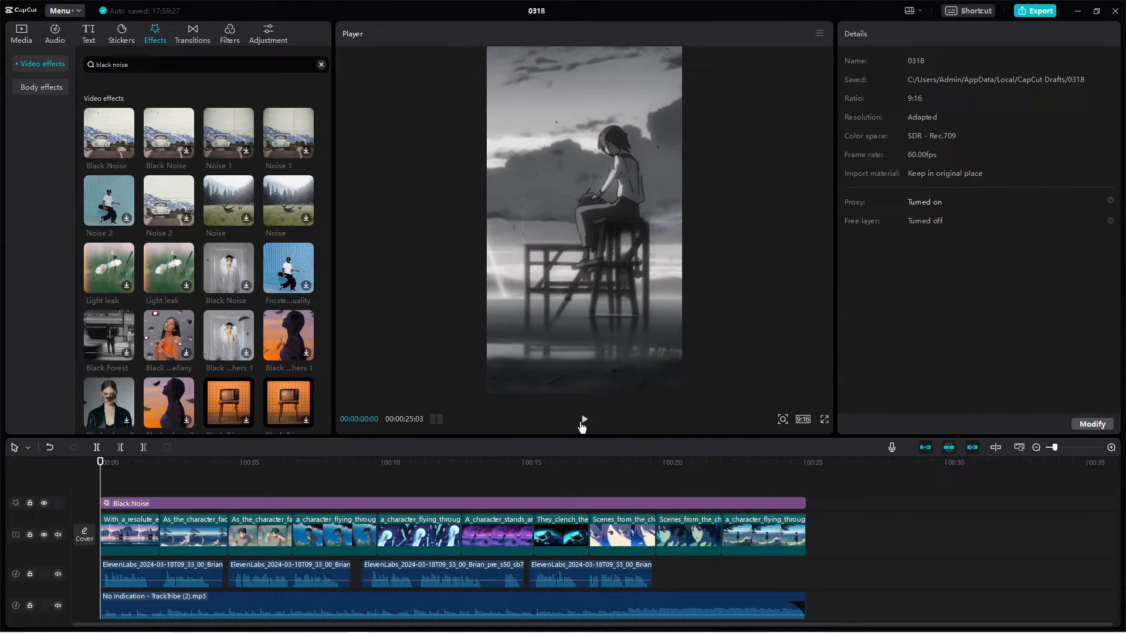
pyautogui.click(583, 420)
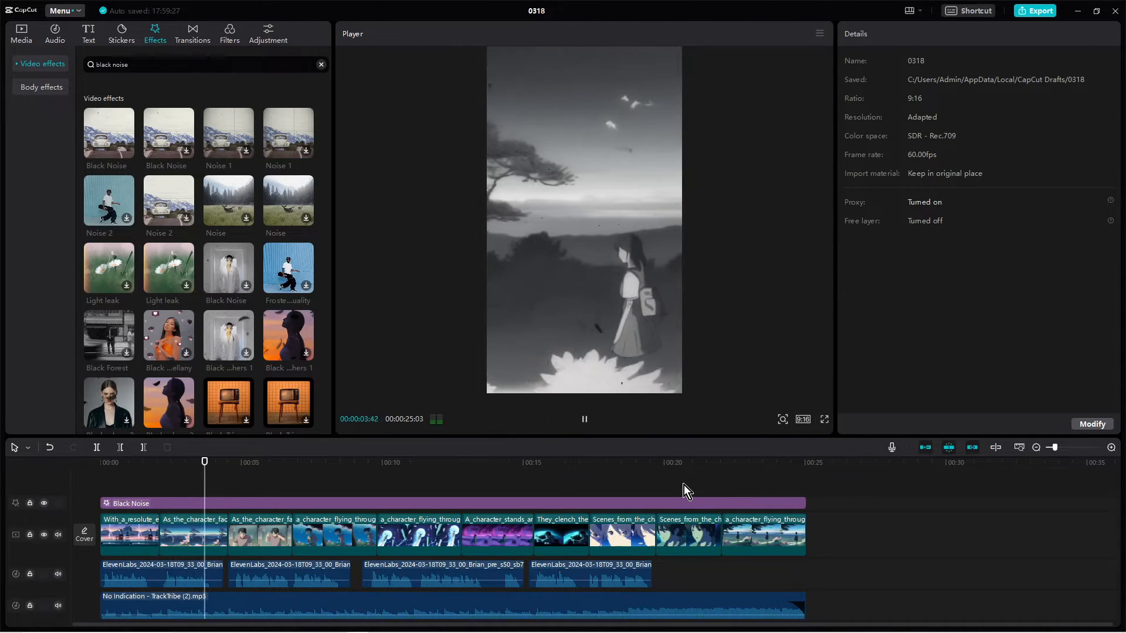
pyautogui.click(584, 419)
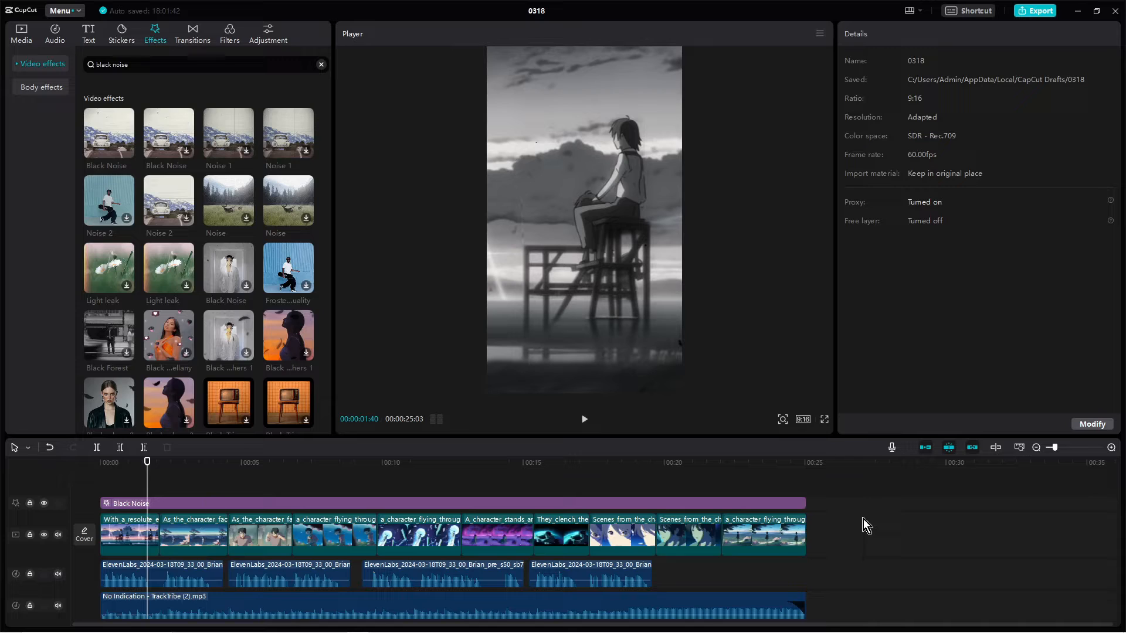
# Generate English auto captions from the voiceover
pyautogui.click(89, 33)
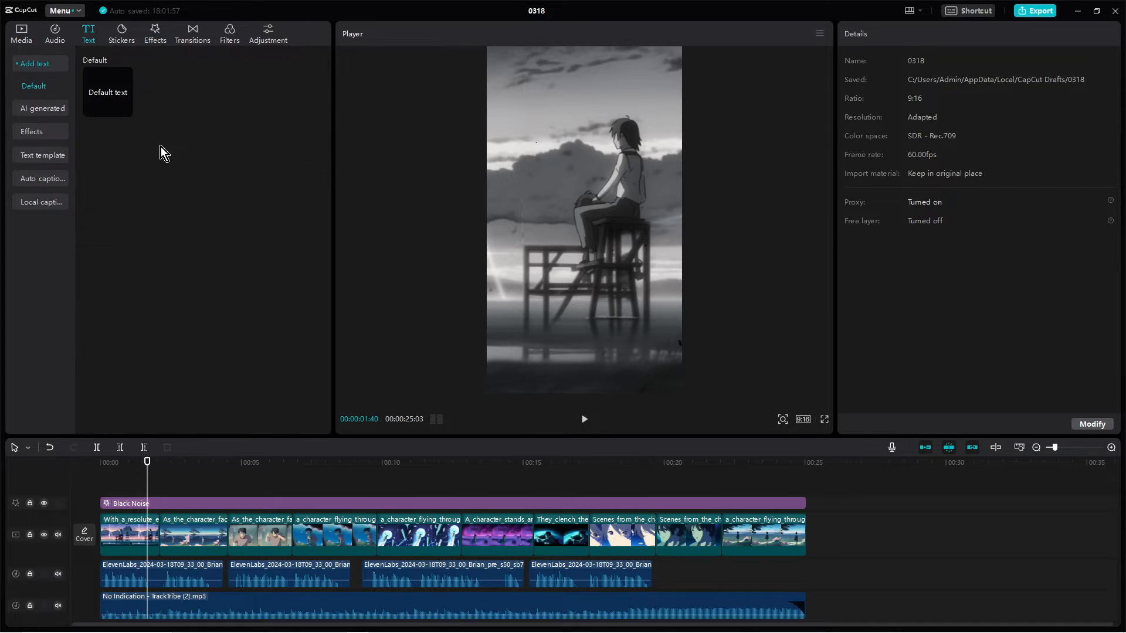
pyautogui.click(41, 178)
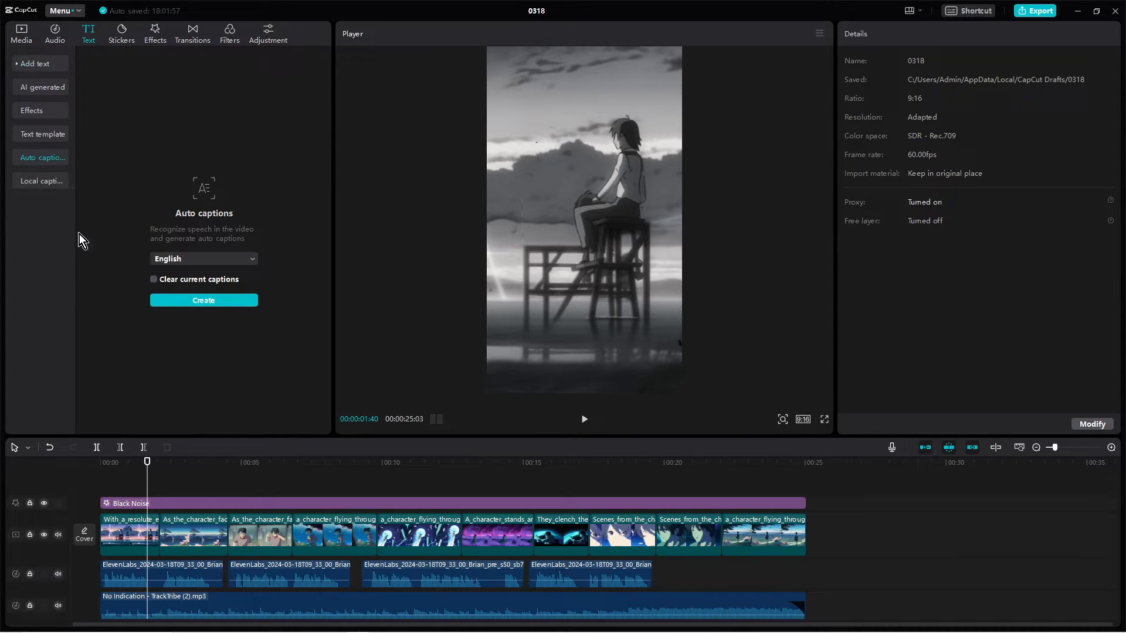
pyautogui.click(203, 300)
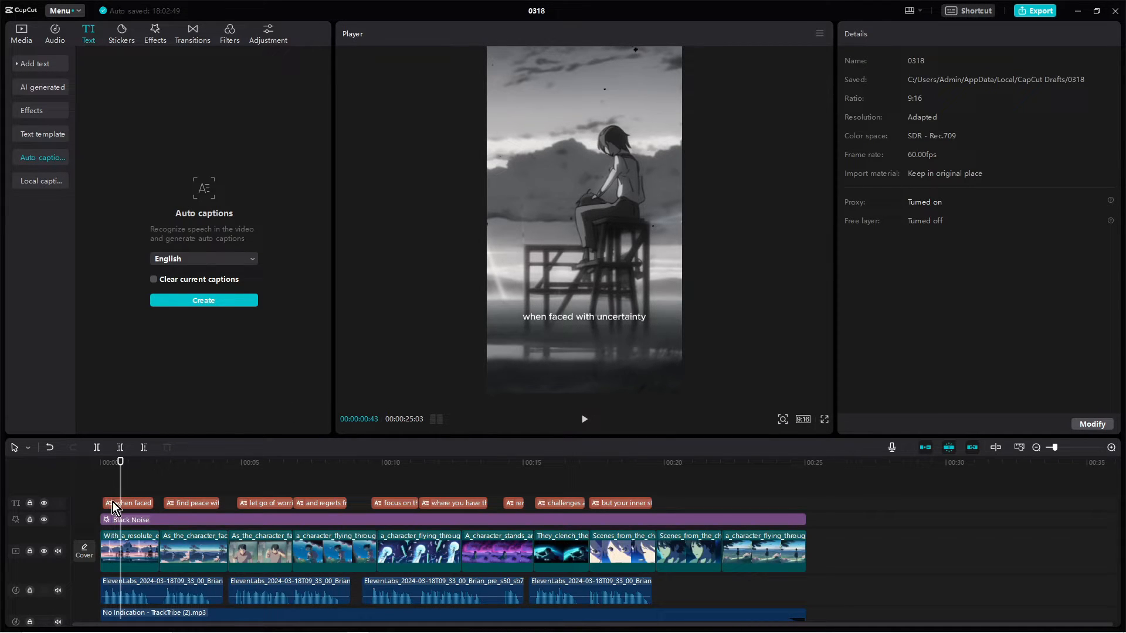
# Apply a bold uppercase template with a green highlighted word to the captions
pyautogui.click(128, 502)
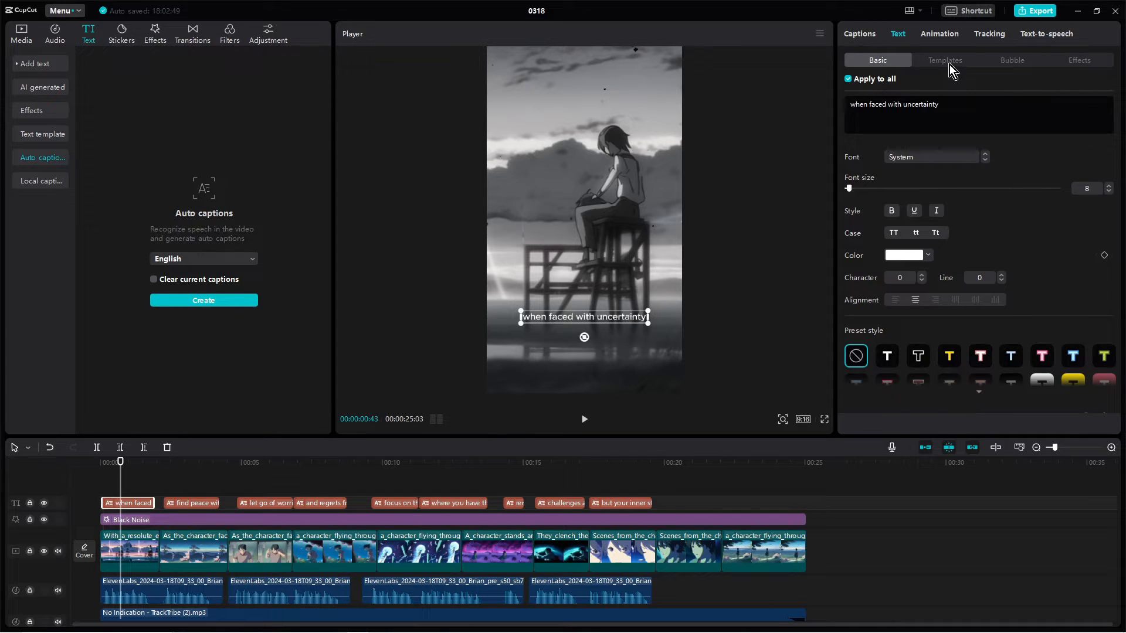
pyautogui.click(944, 60)
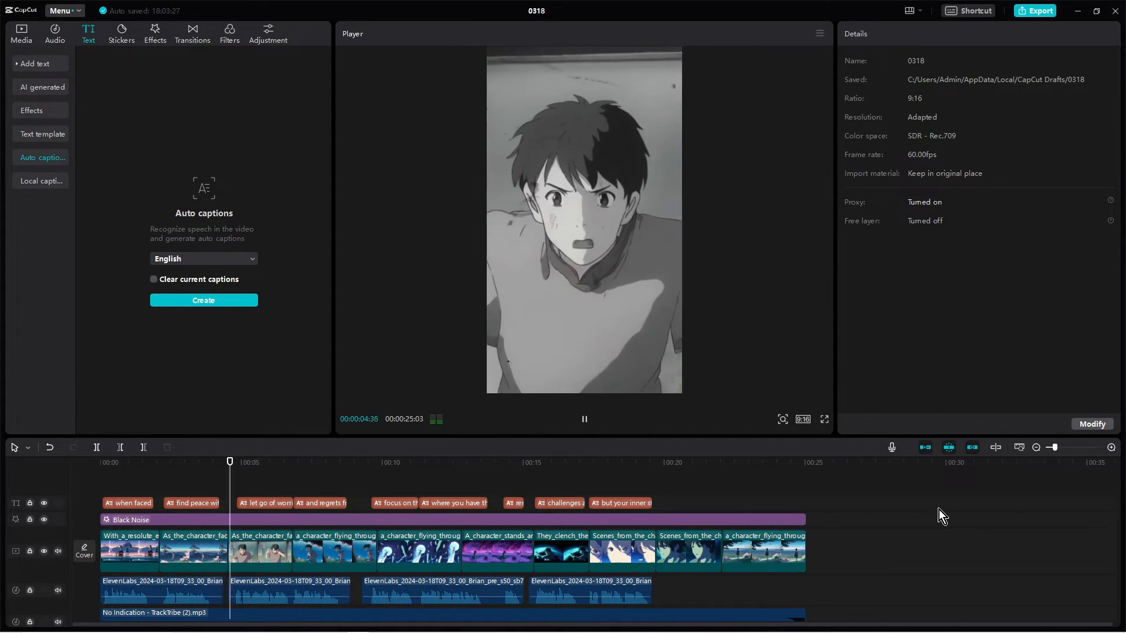
pyautogui.click(584, 419)
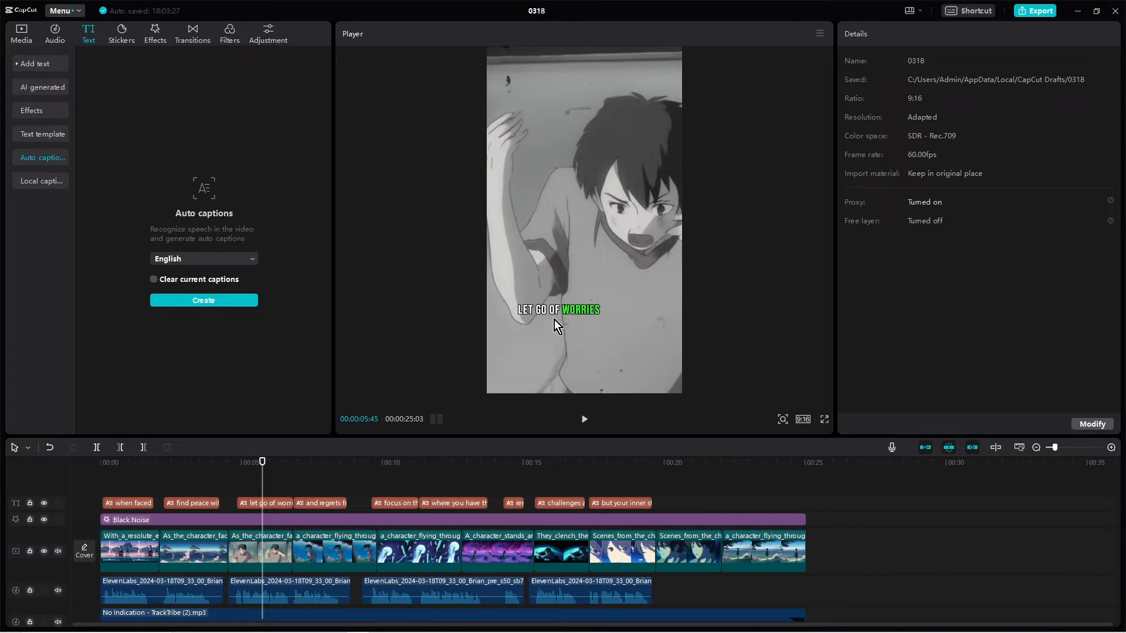
pyautogui.click(620, 502)
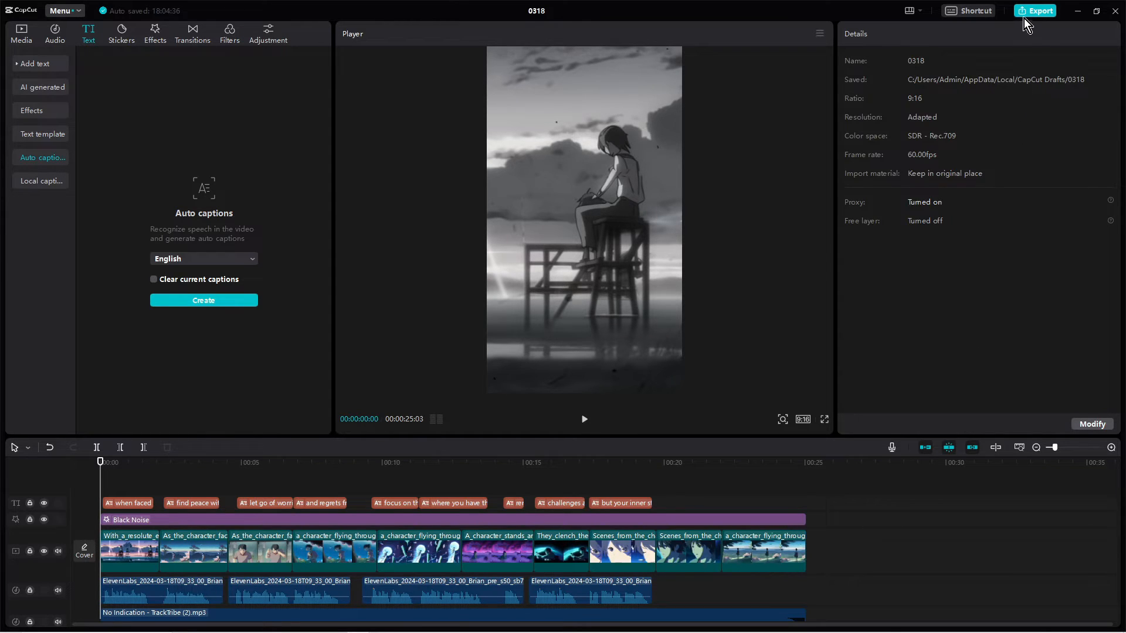
pyautogui.moveTo(727, 490)
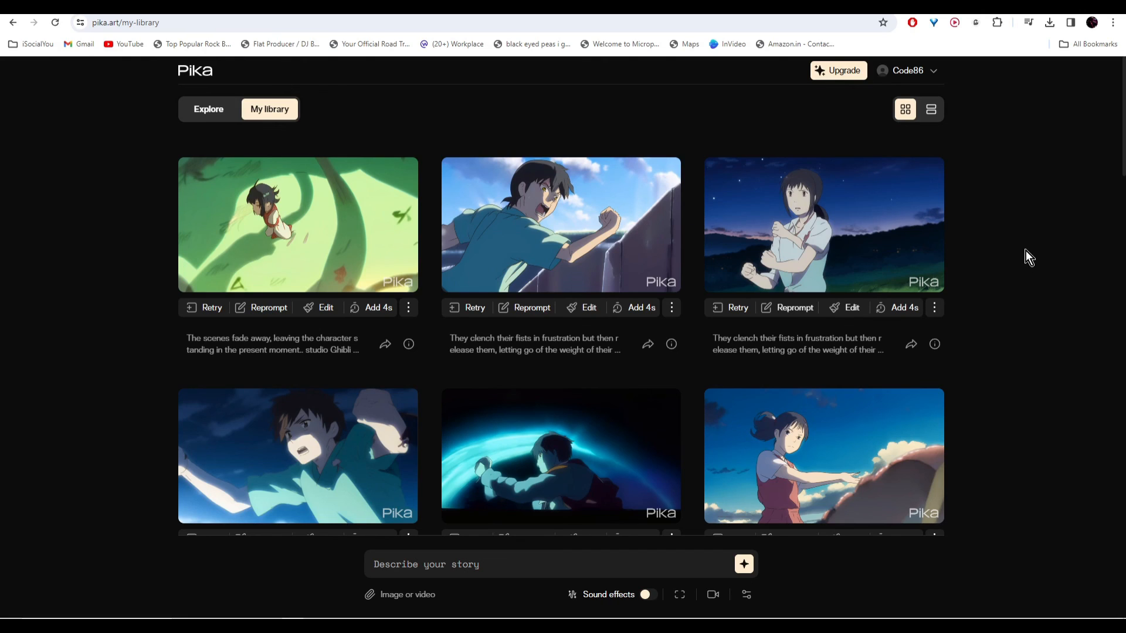
pyautogui.moveTo(1037, 257)
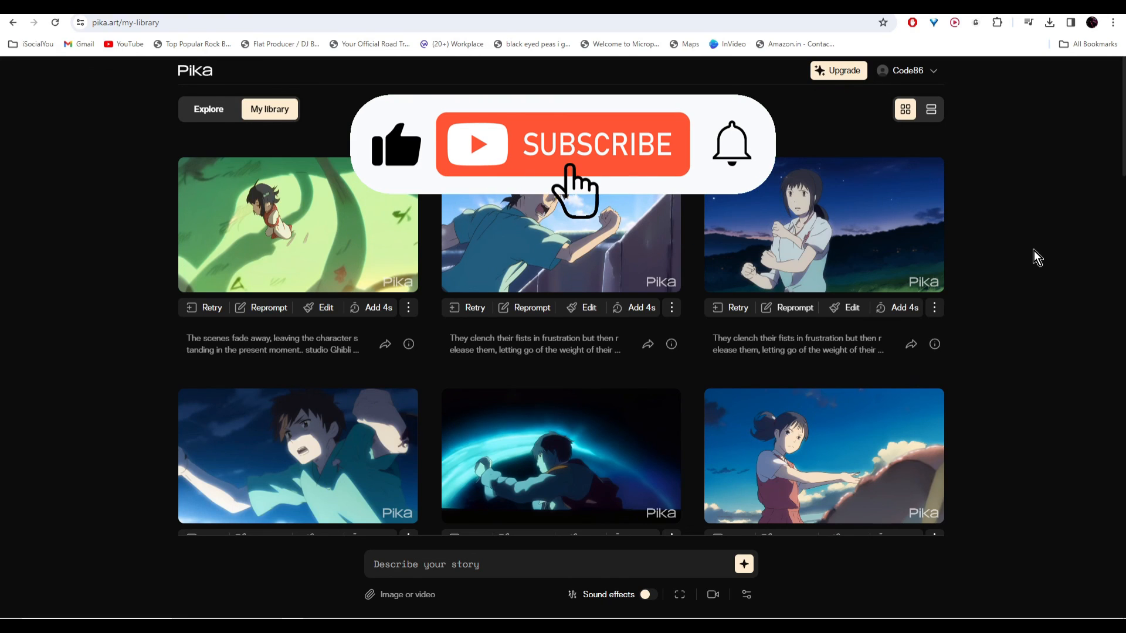
pyautogui.click(562, 144)
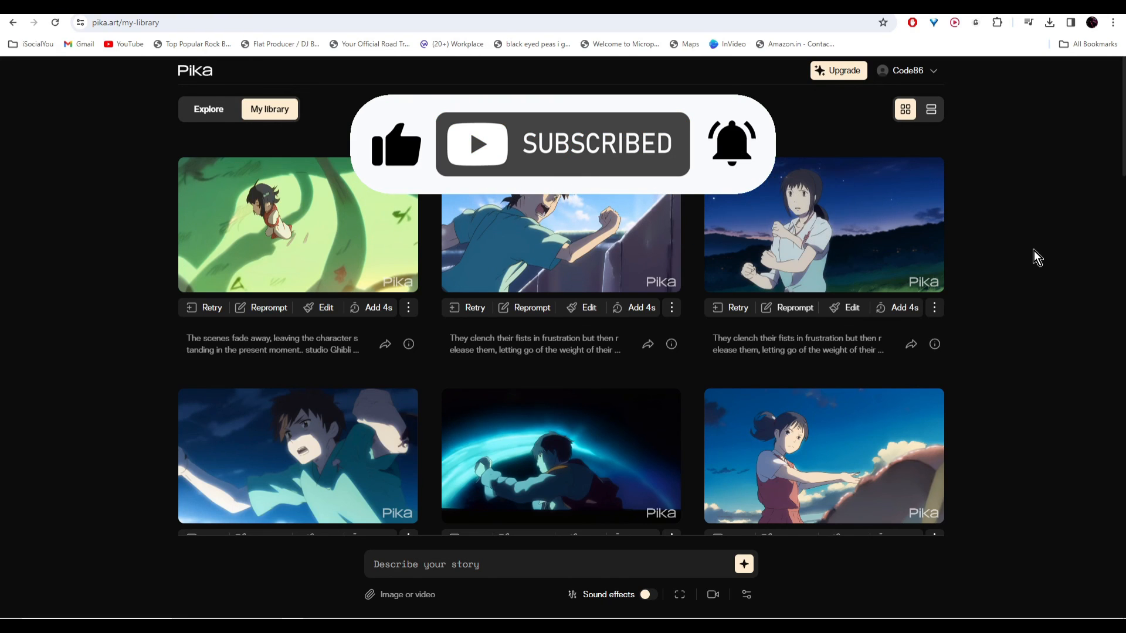